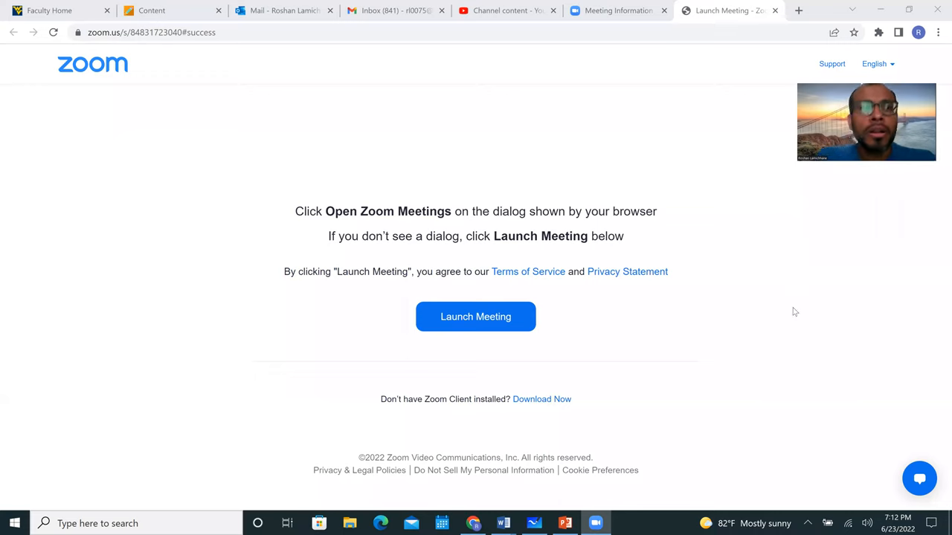
mouse_move(799, 275)
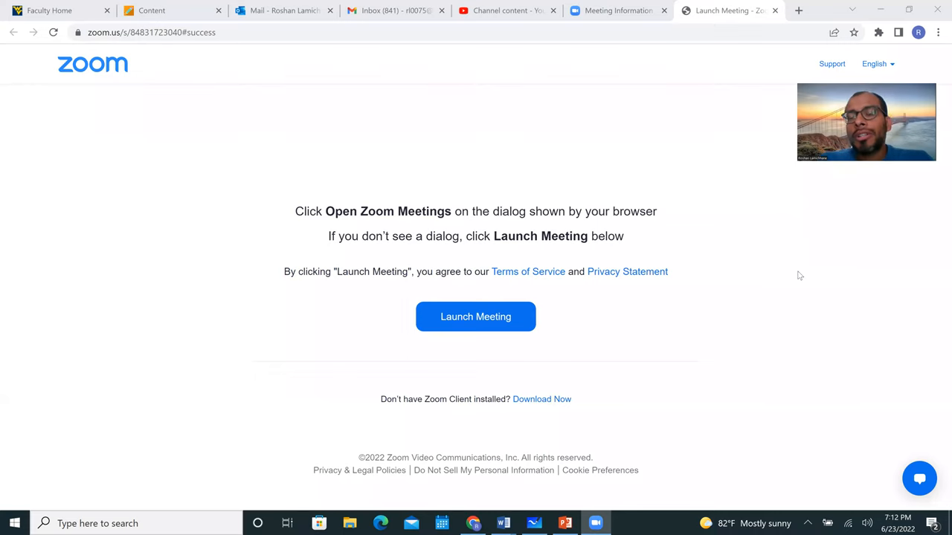
mouse_move(50, 10)
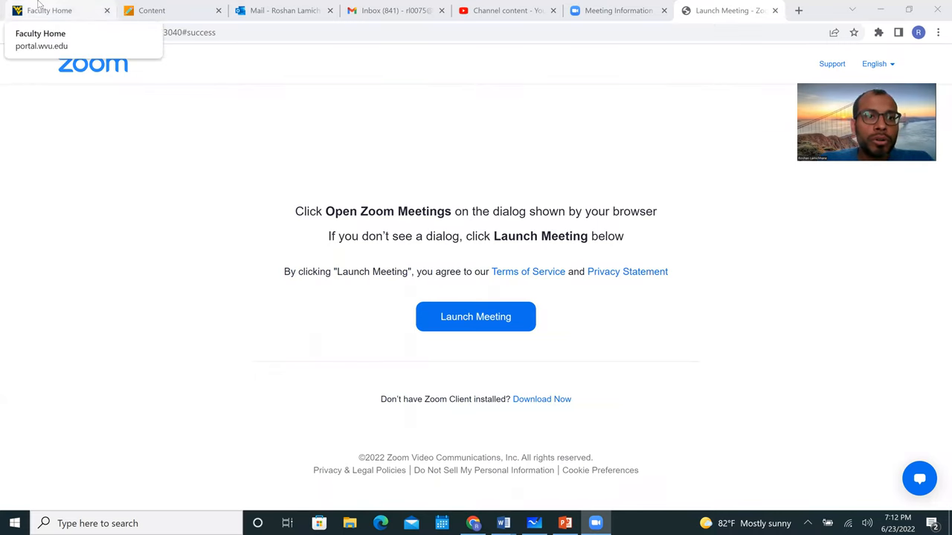
Step: Switch from the Zoom launch page to the Faculty Home portal tab to reach eCampus
click(59, 11)
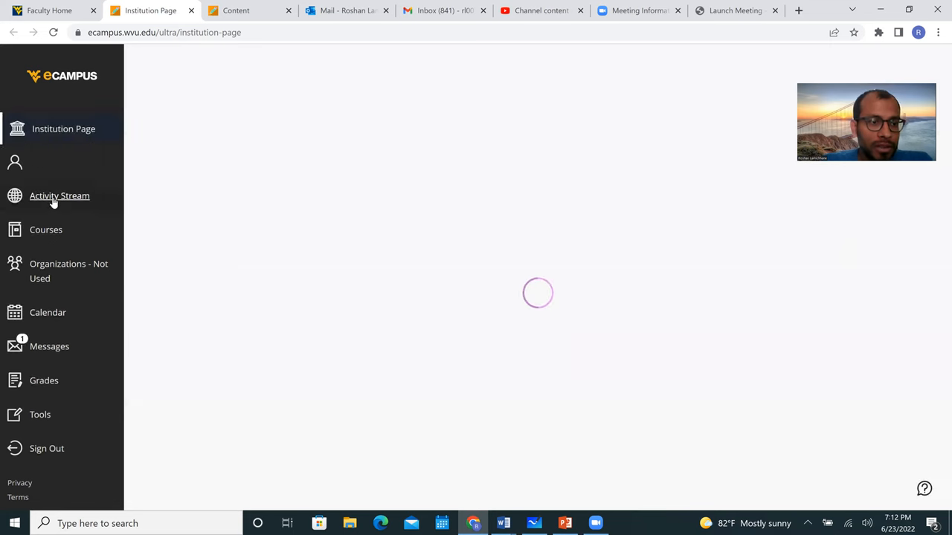
Step: Open 202205-CHEM-116-P01 from the Courses list and show its Week 1 content area
click(46, 229)
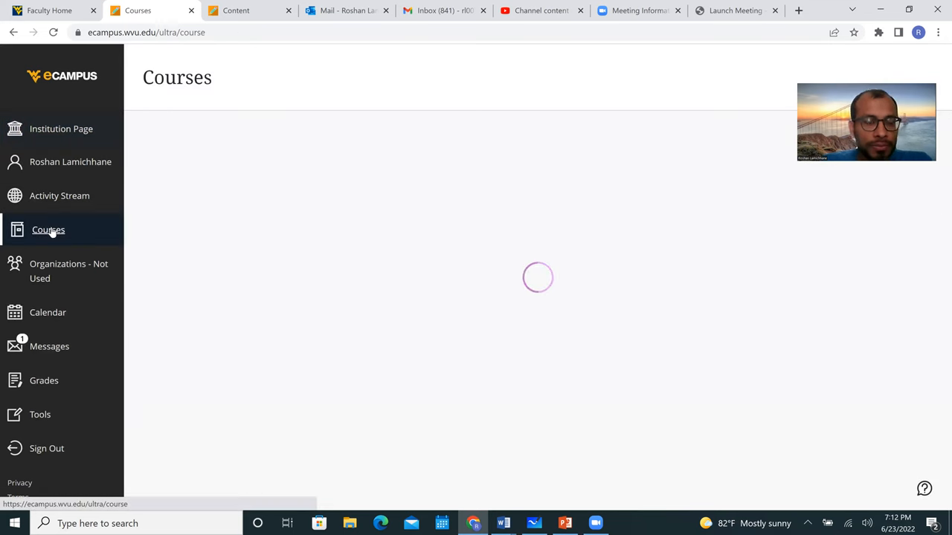
click(49, 229)
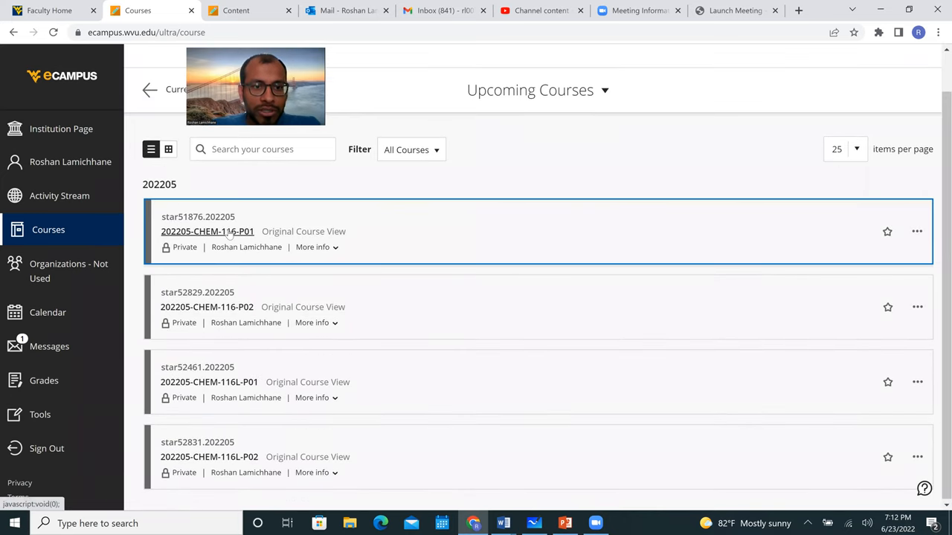
click(207, 231)
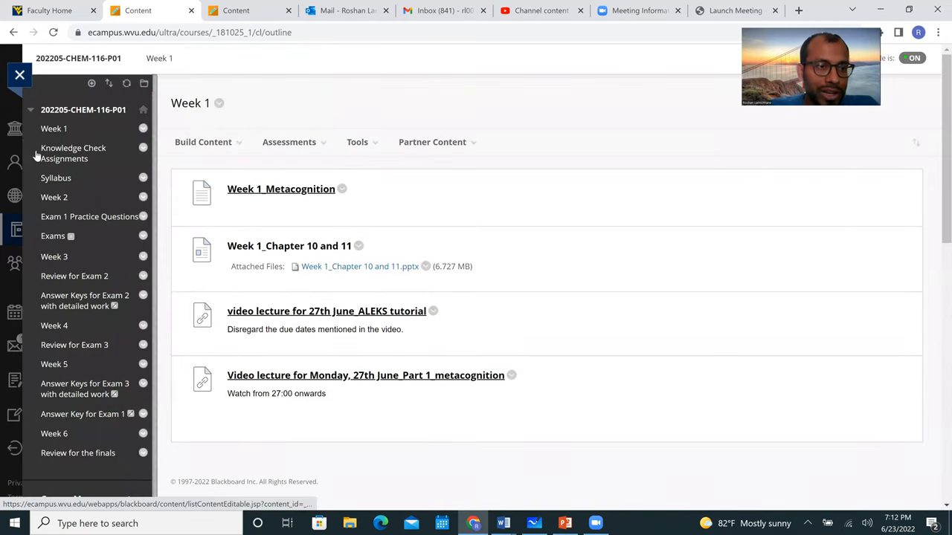
click(53, 129)
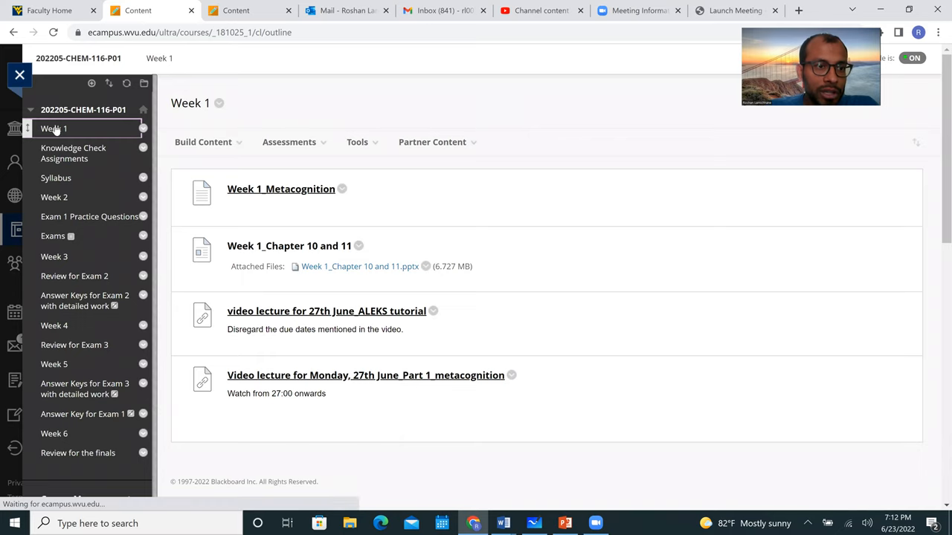
mouse_move(55, 178)
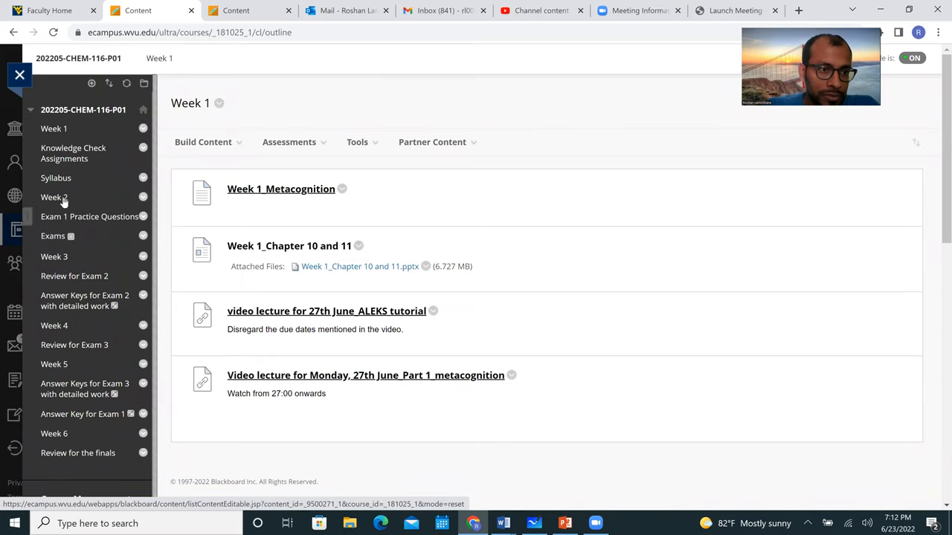
mouse_move(56, 178)
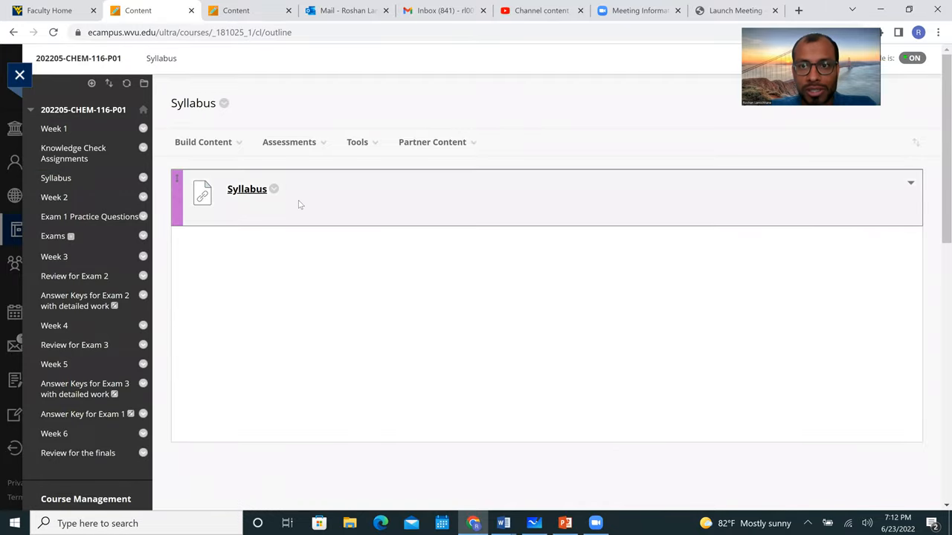
Step: Open the linked CHEM 116 Summer 2022 syllabus as a Google Doc
click(246, 189)
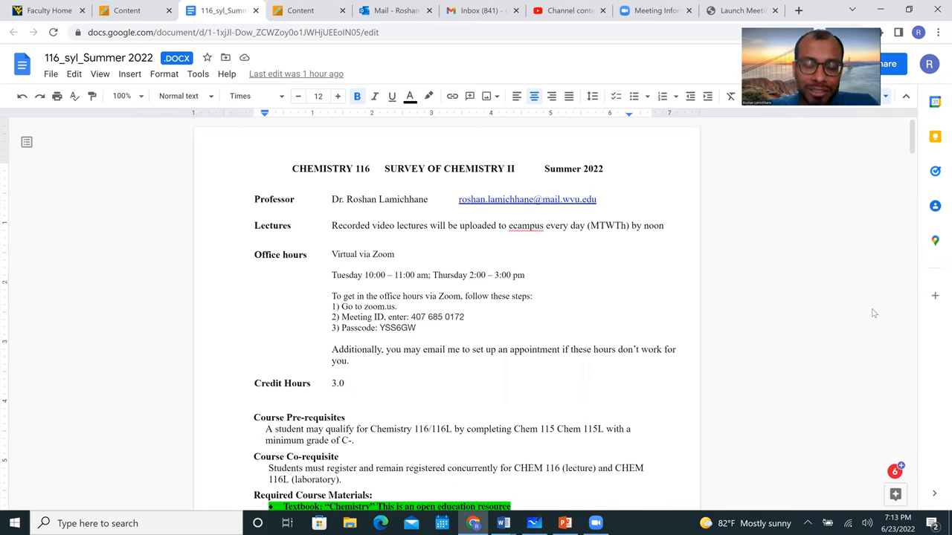
click(292, 169)
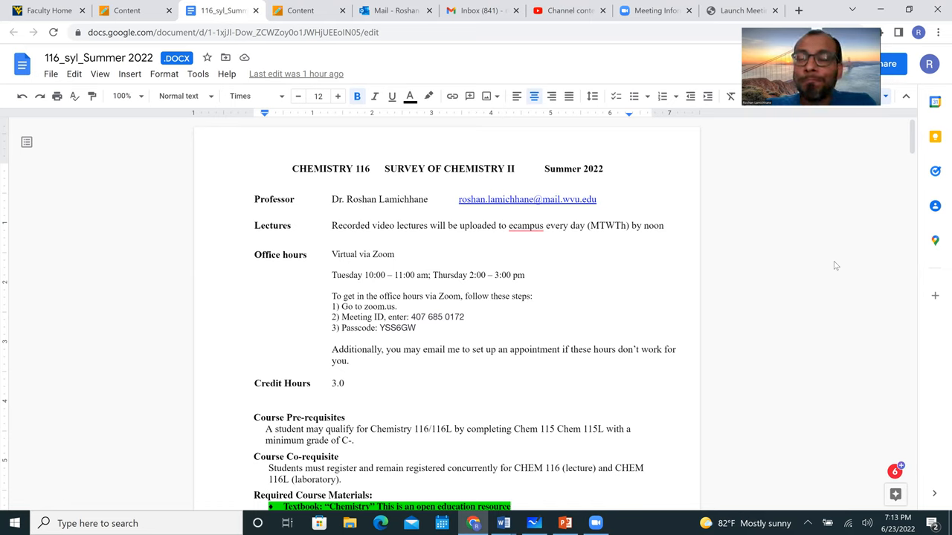
click(292, 169)
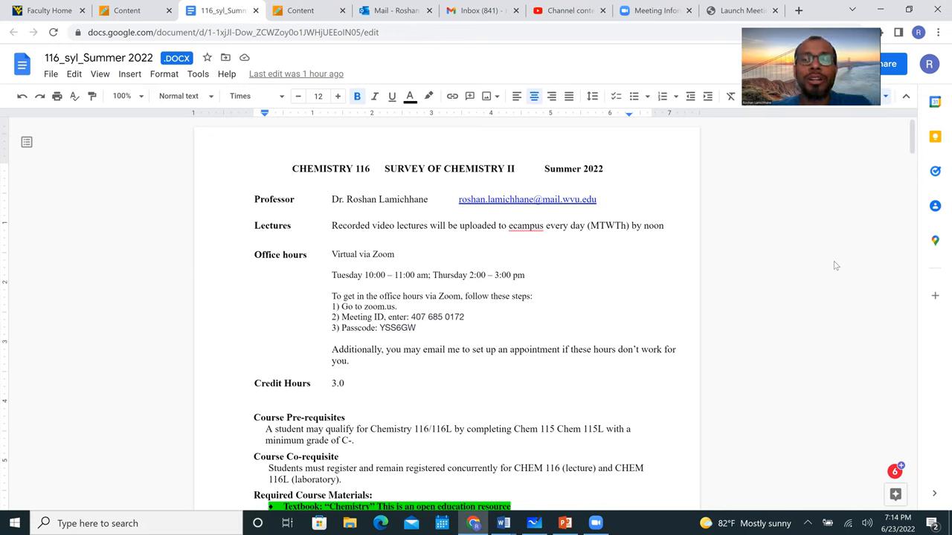
click(292, 169)
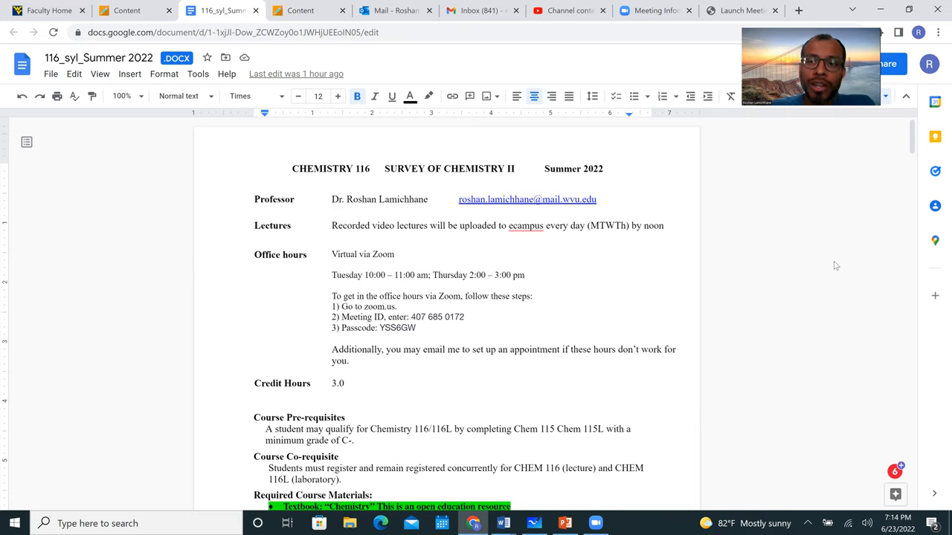
mouse_move(690, 158)
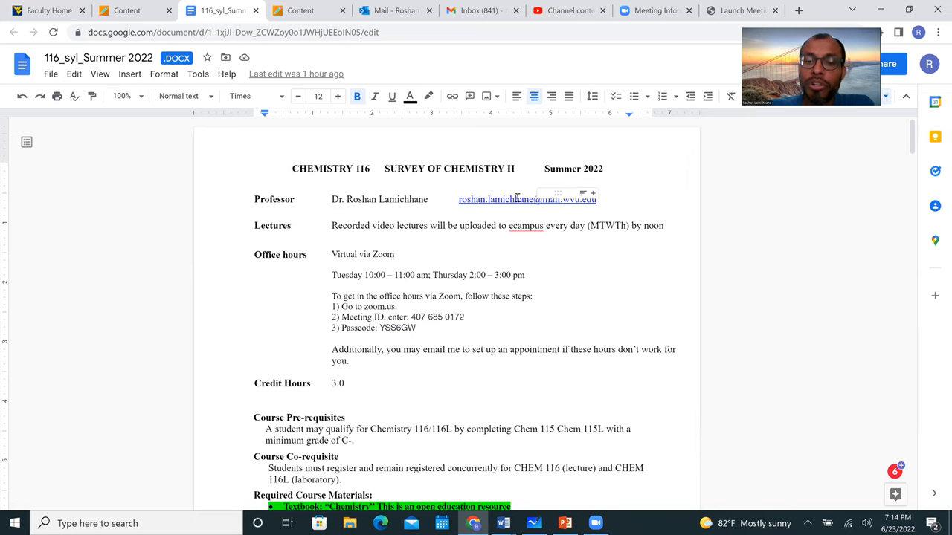
mouse_move(512, 195)
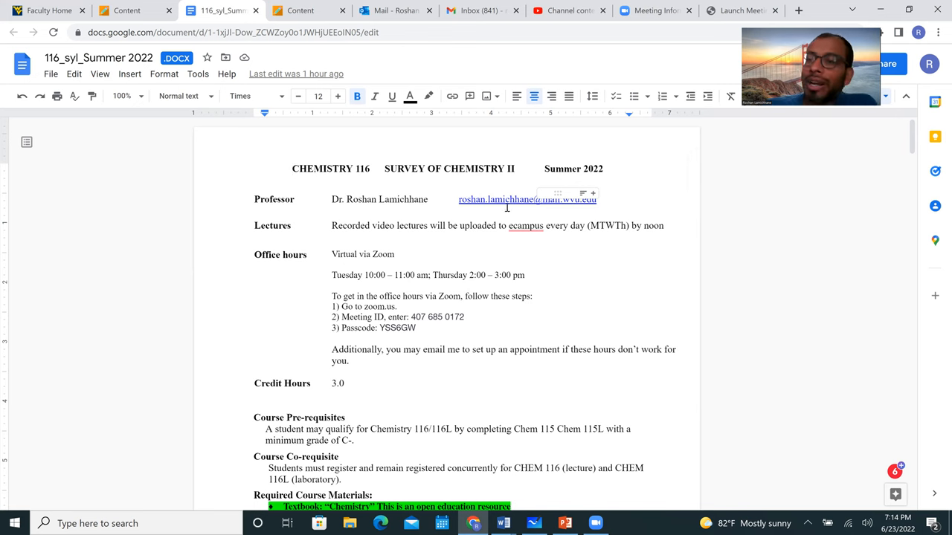
scroll(down, 3)
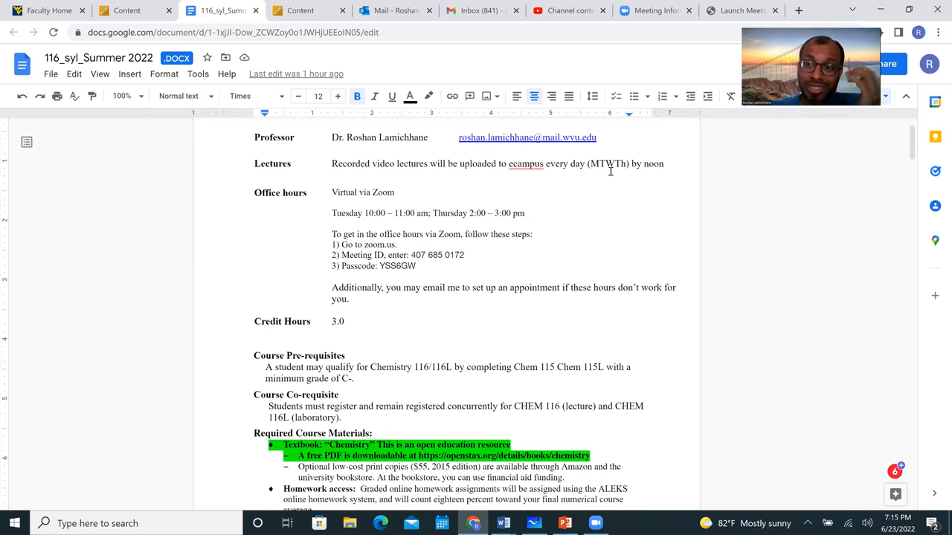
mouse_move(810, 228)
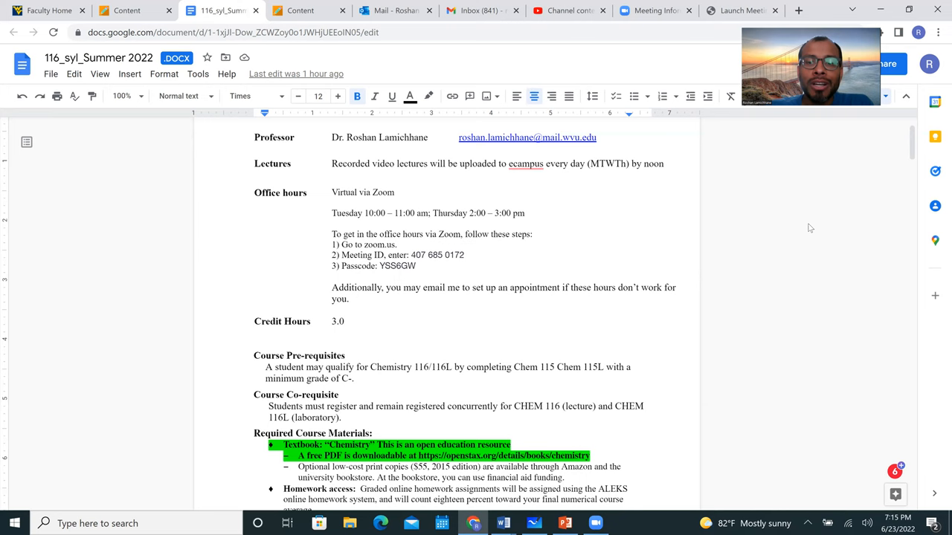
mouse_move(109, 225)
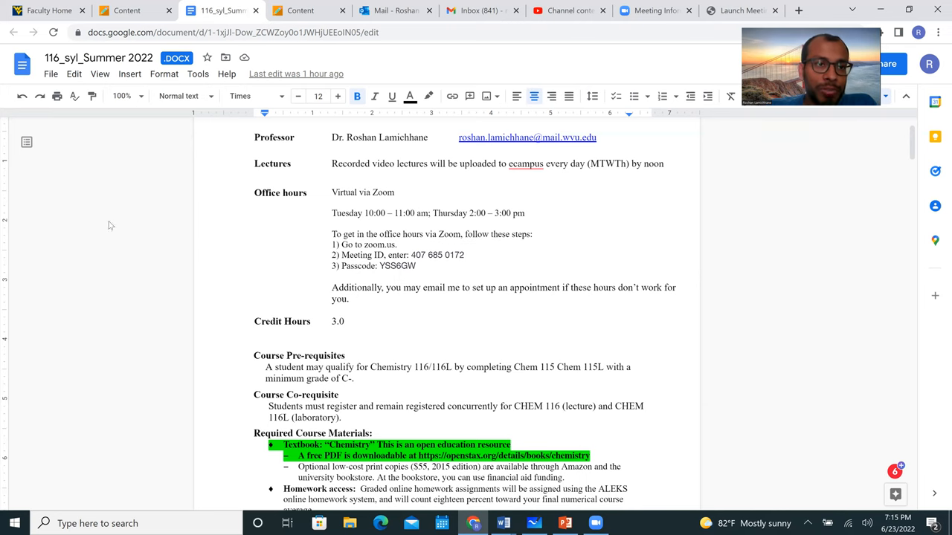
Step: Switch back to the eCampus course tab and show the Week 1 content area
click(127, 10)
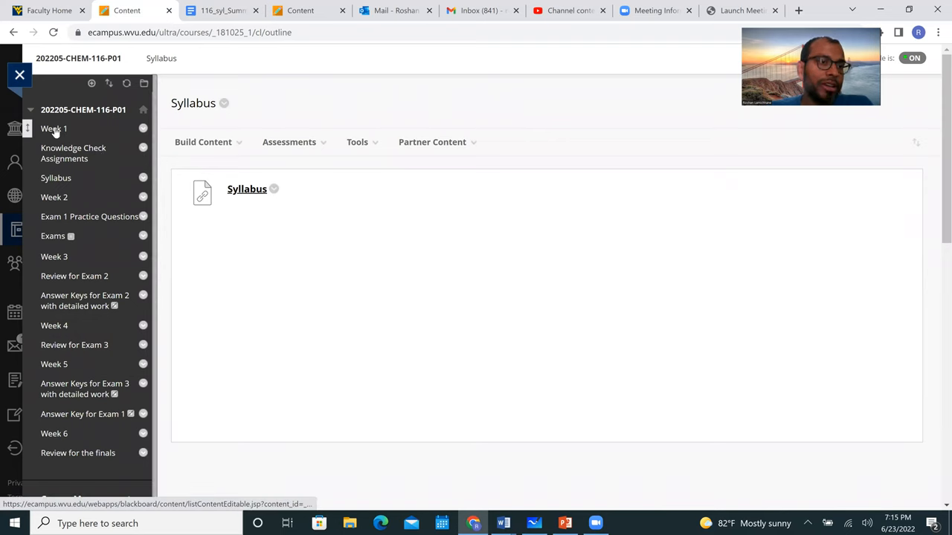
mouse_move(53, 129)
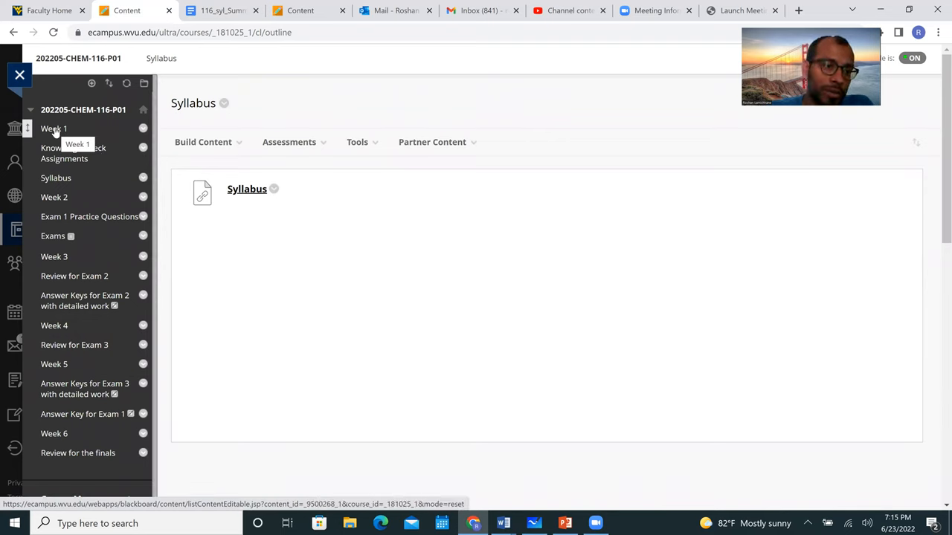
click(53, 129)
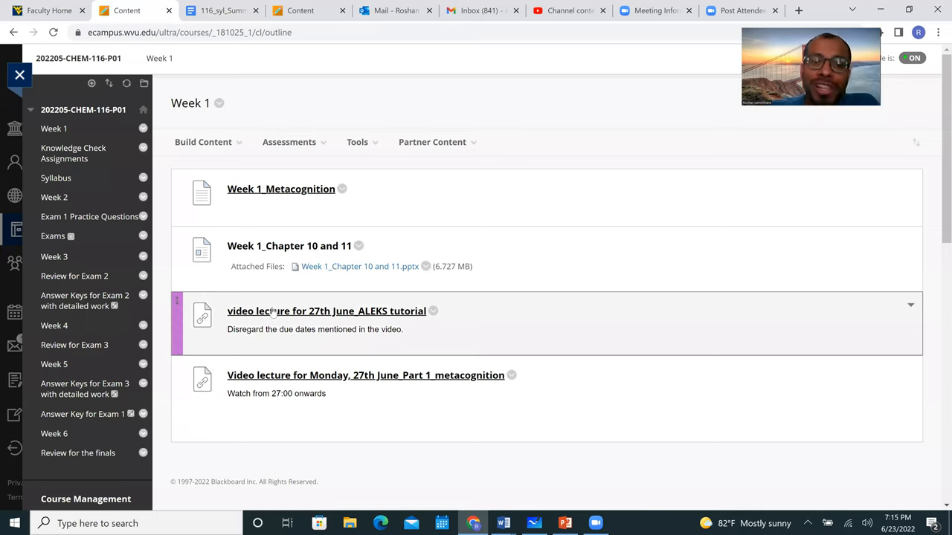
mouse_move(230, 292)
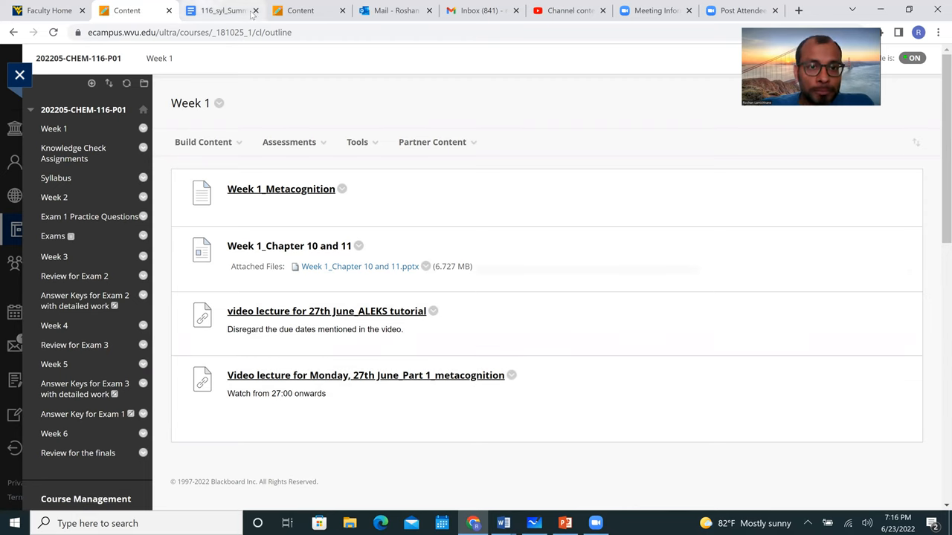
Step: Return to the syllabus tab and scroll to required materials and course objectives
click(215, 11)
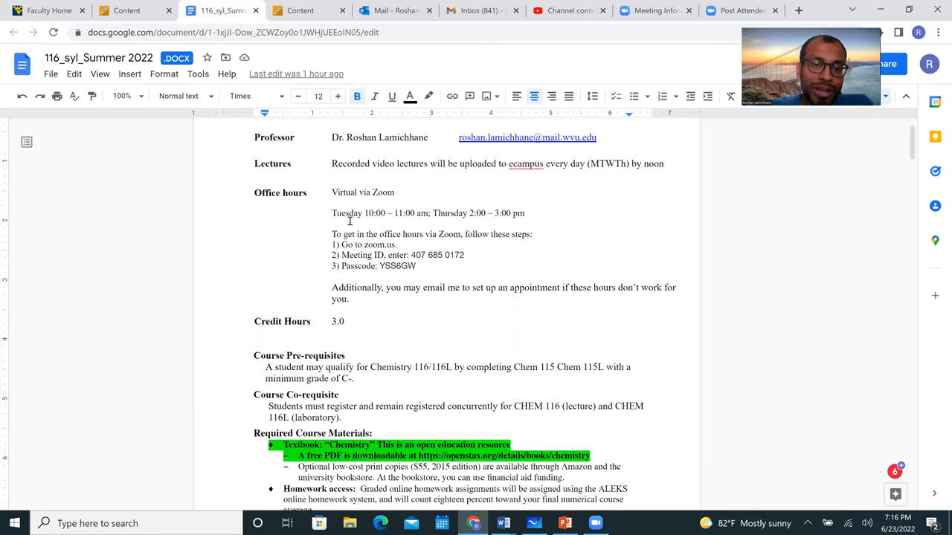
mouse_move(340, 223)
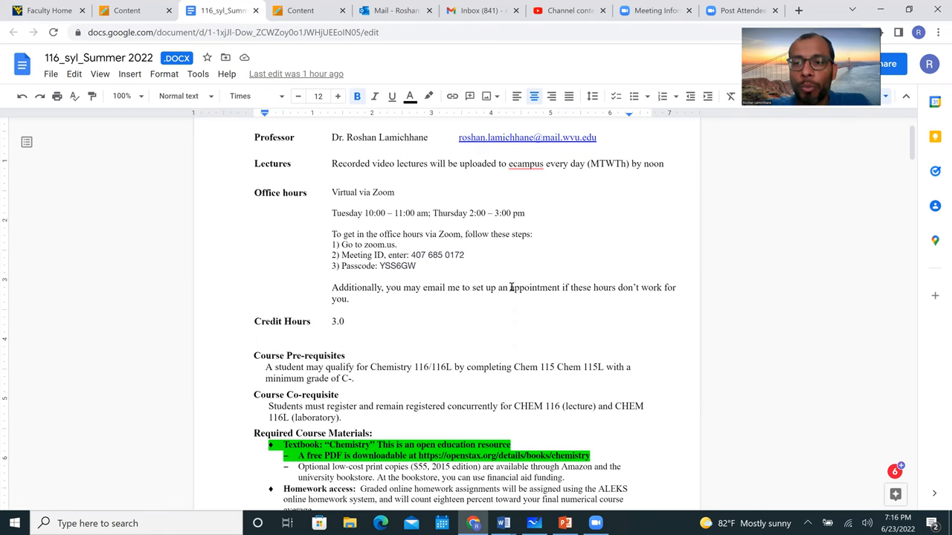
scroll(down, 3)
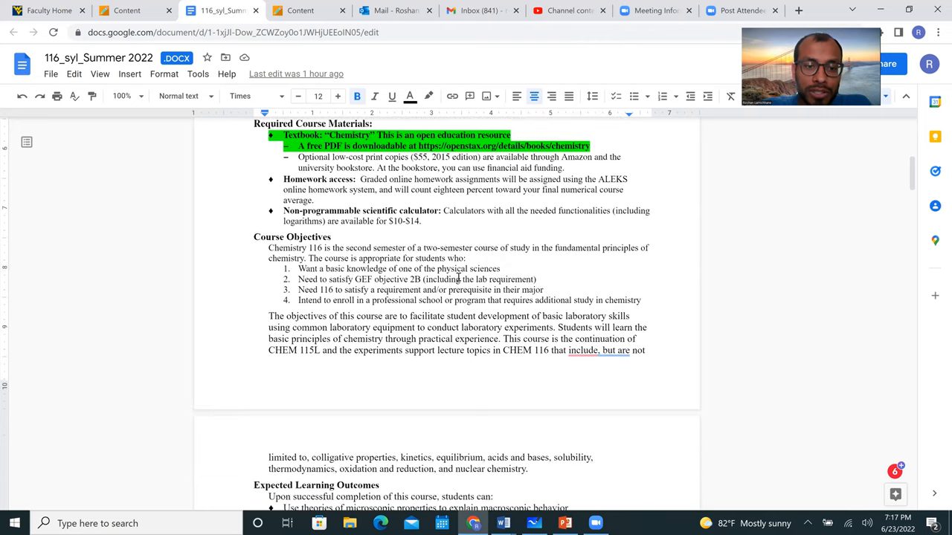
Step: Scroll the syllabus past the learning outcomes to the grade scale and course-average breakdown
scroll(down, 3)
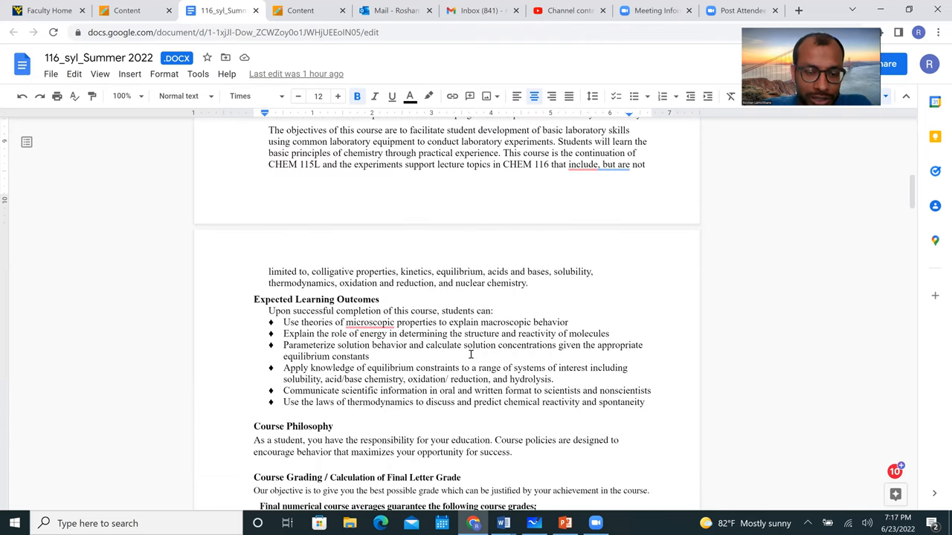
scroll(down, 3)
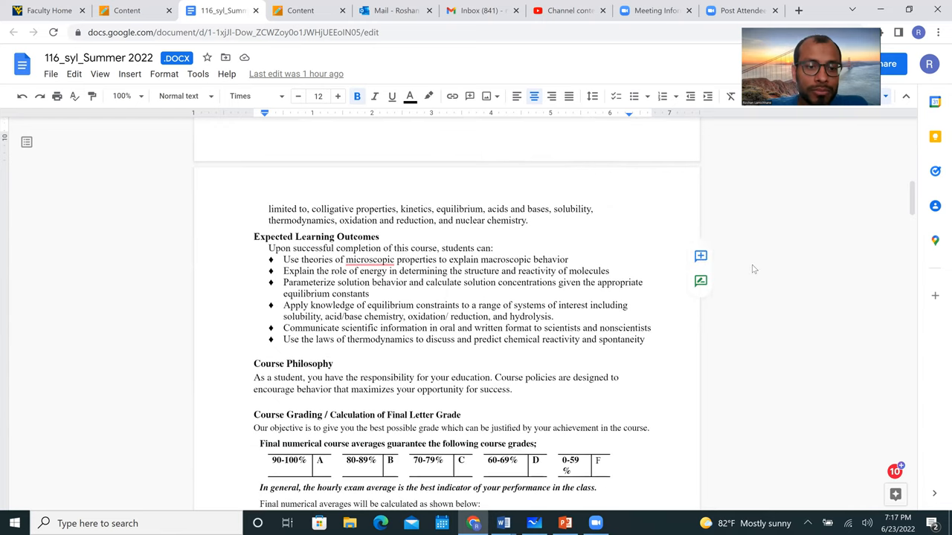
scroll(down, 3)
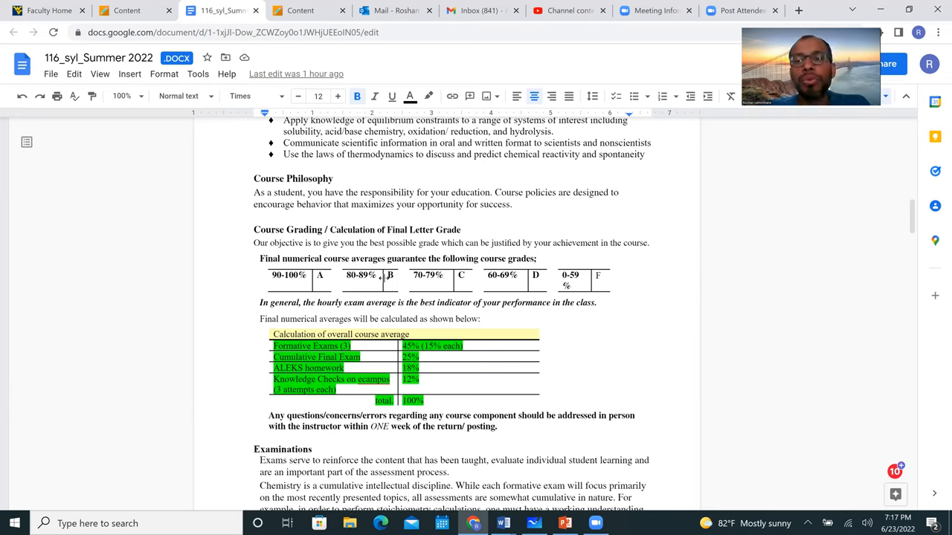
mouse_move(370, 277)
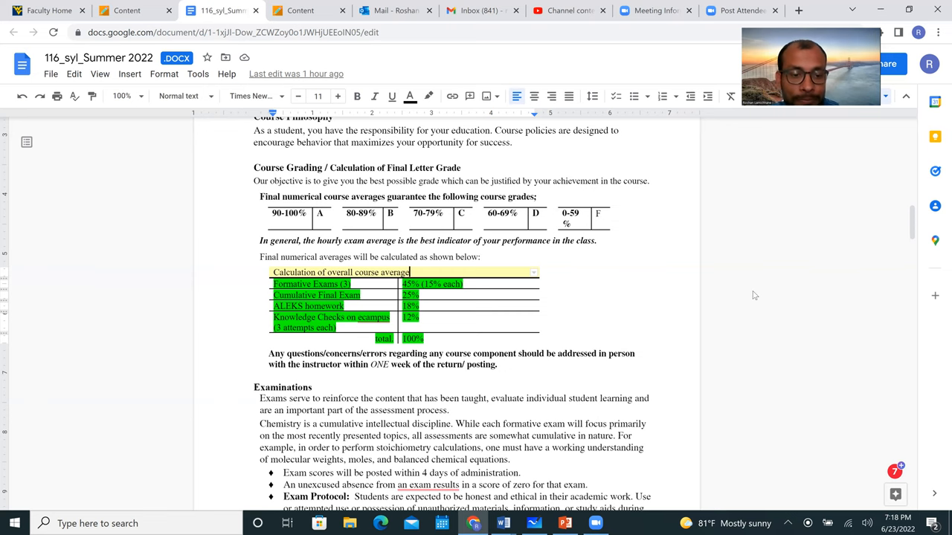
Step: Scroll the syllabus down to the exam schedule and final exam date
scroll(down, 3)
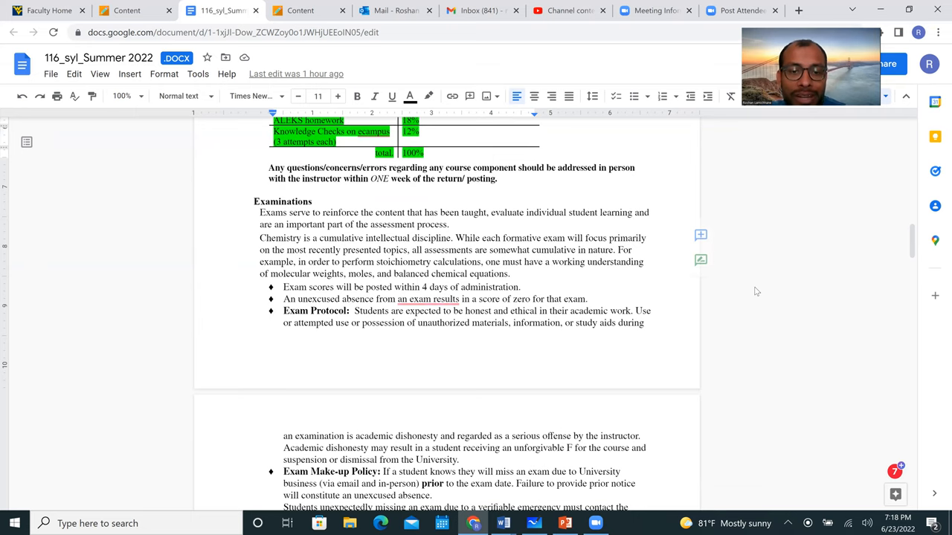
scroll(down, 3)
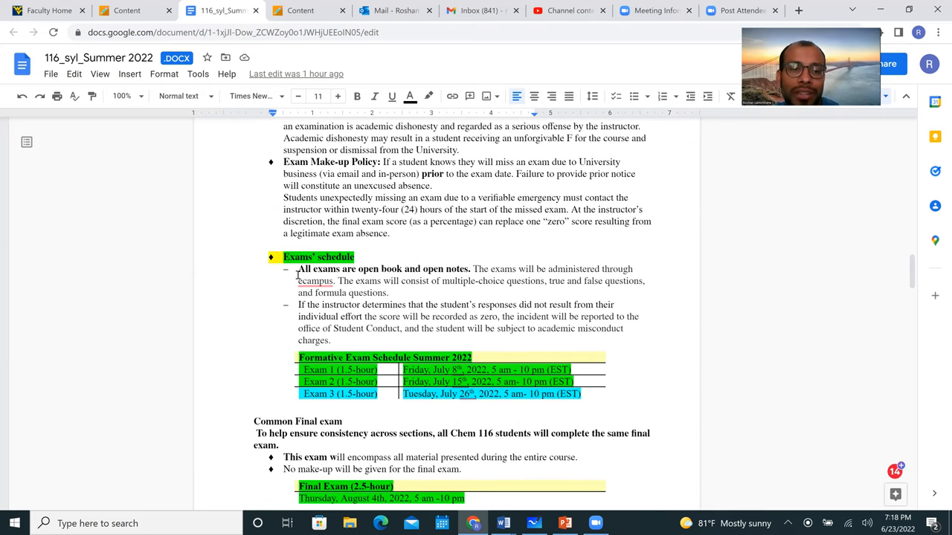
scroll(down, 3)
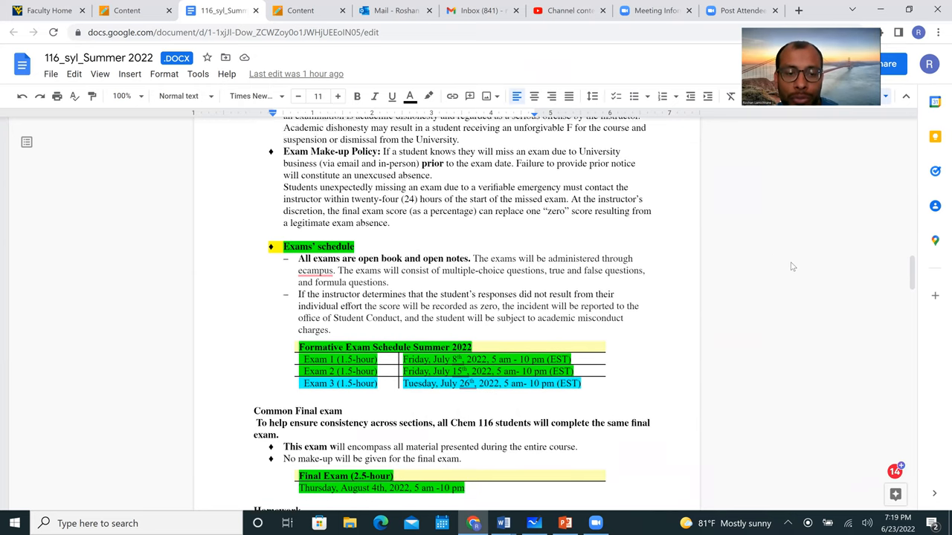
scroll(down, 3)
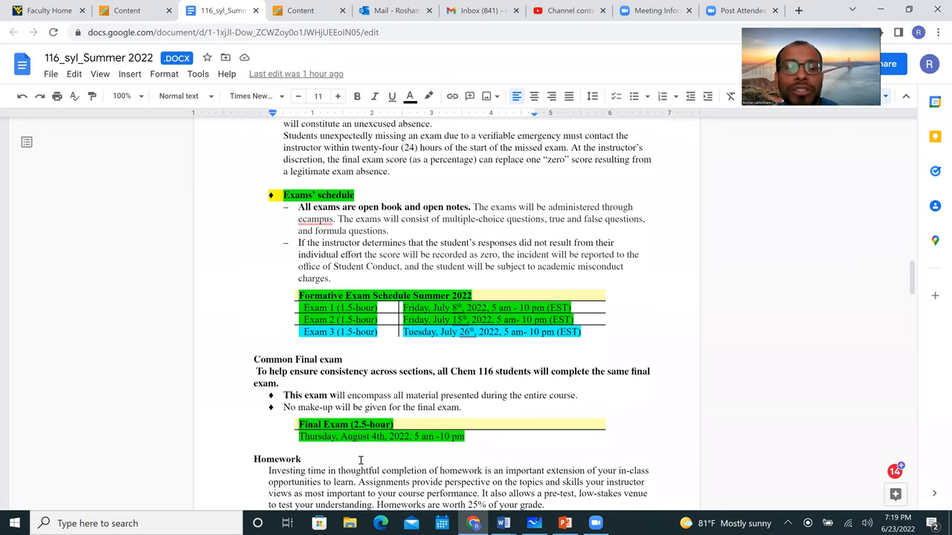
mouse_move(332, 339)
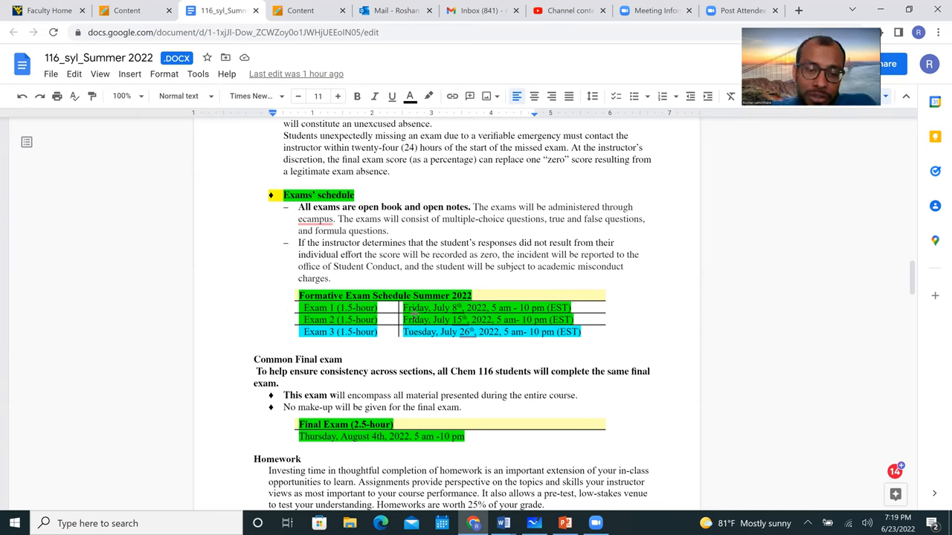
click(452, 308)
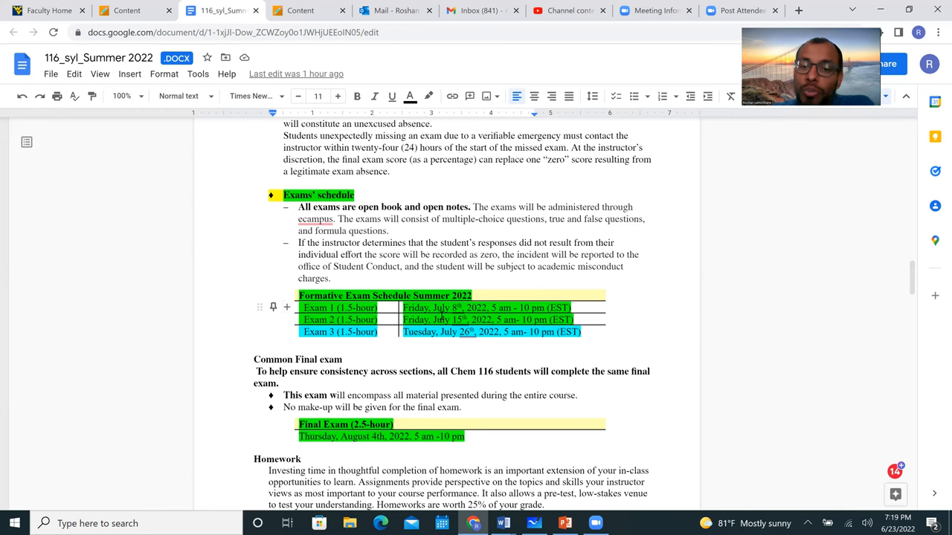
Step: Continue to the ALEKS homework due dates, class code and Weekly Knowledge Checks
scroll(down, 3)
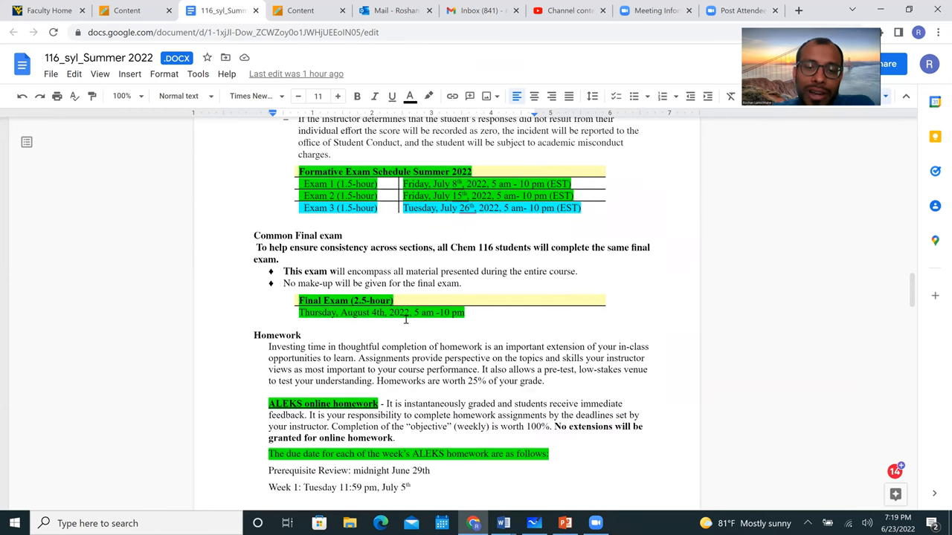
scroll(down, 3)
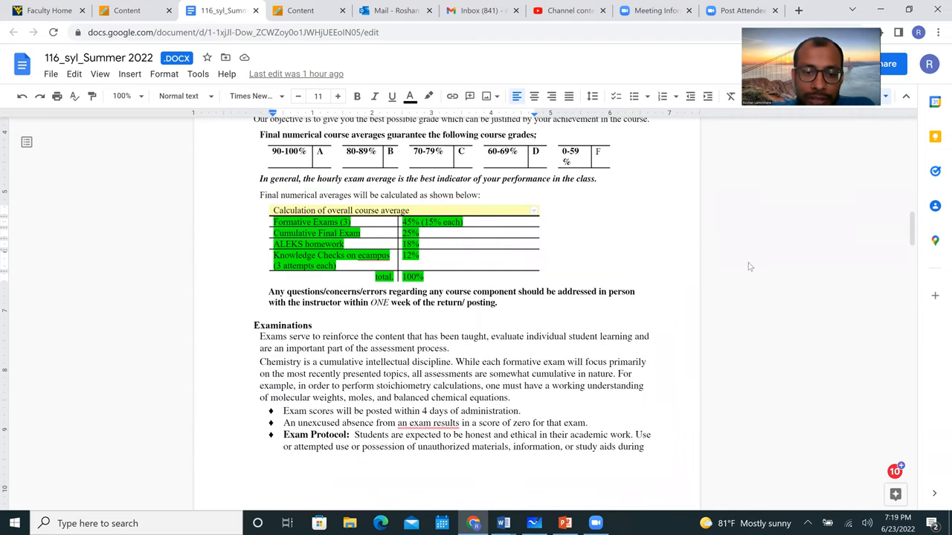
scroll(down, 3)
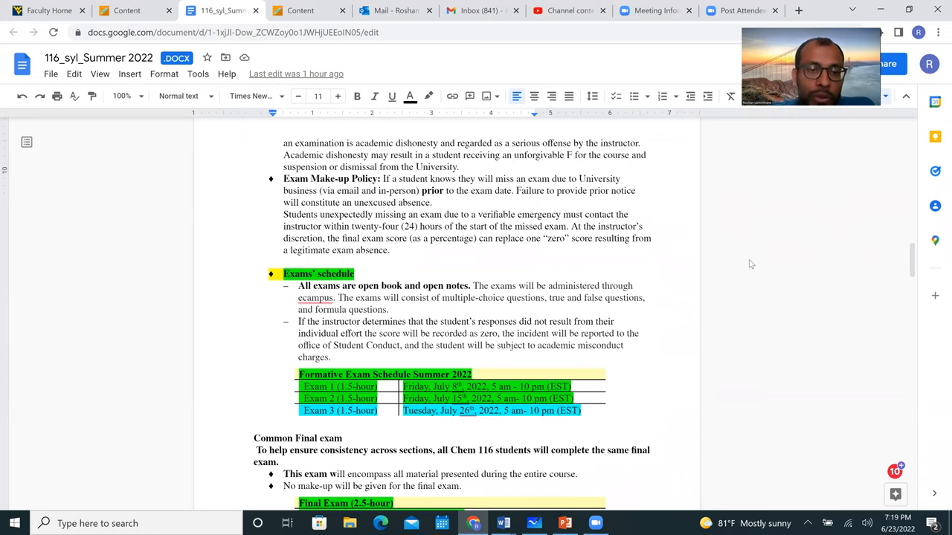
scroll(down, 3)
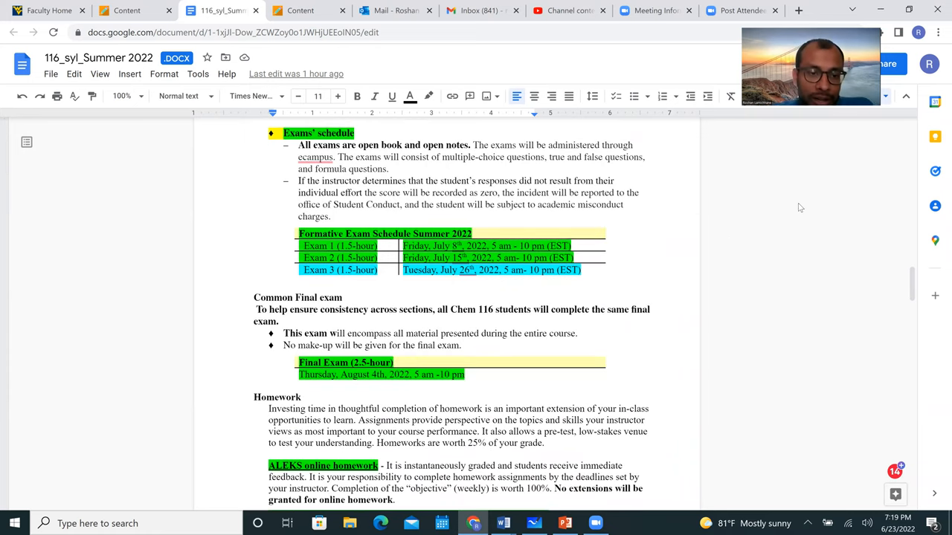
scroll(down, 3)
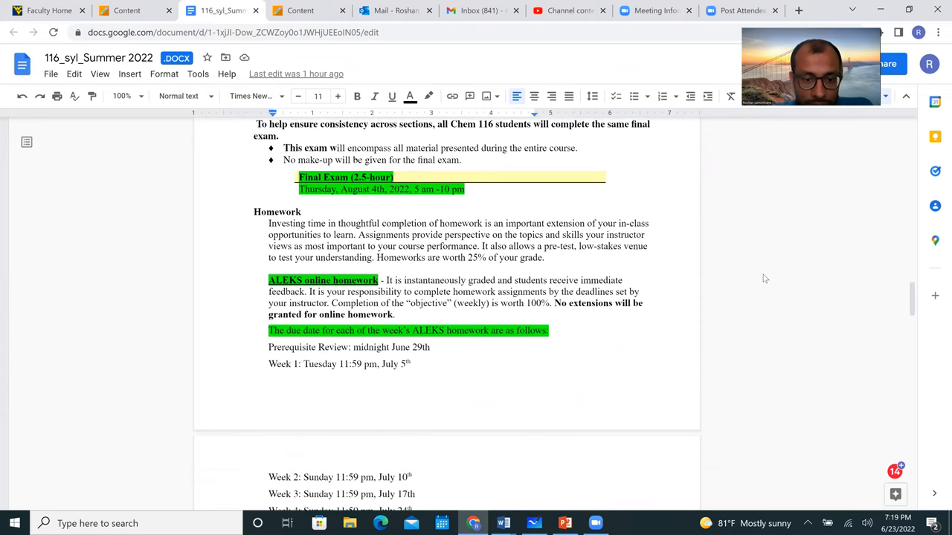
scroll(down, 3)
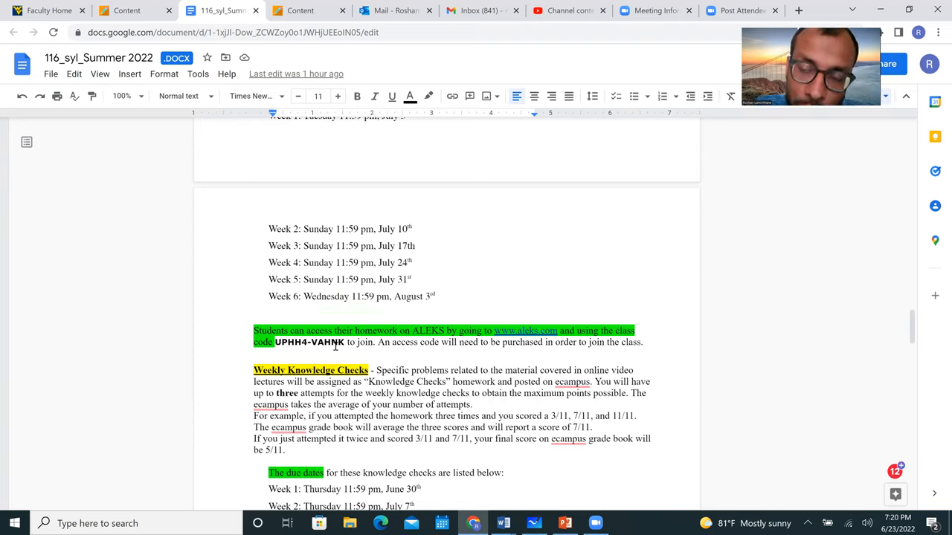
mouse_move(320, 353)
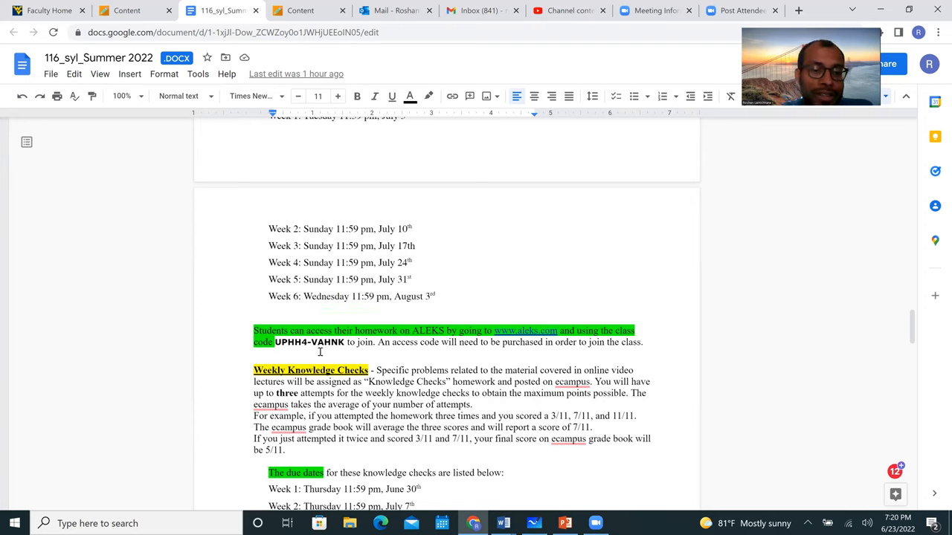
mouse_move(529, 338)
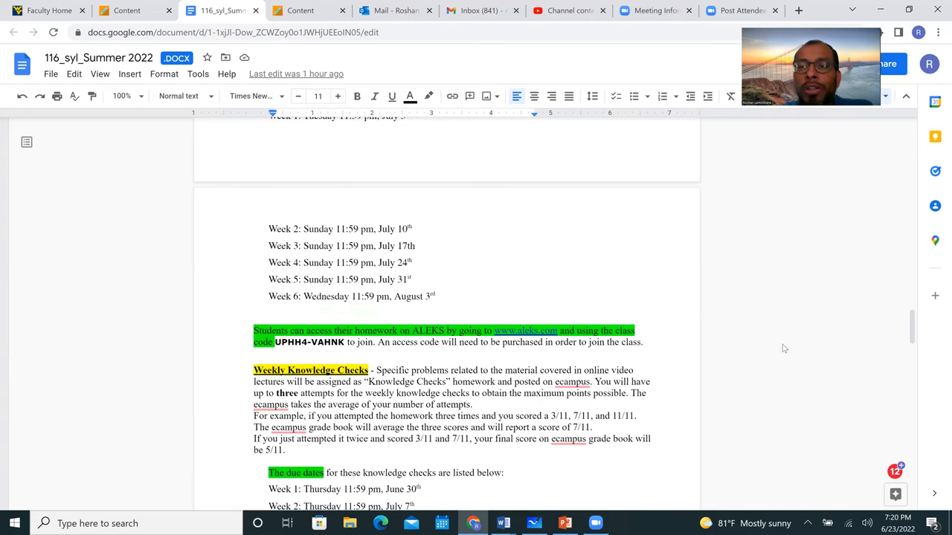
scroll(down, 3)
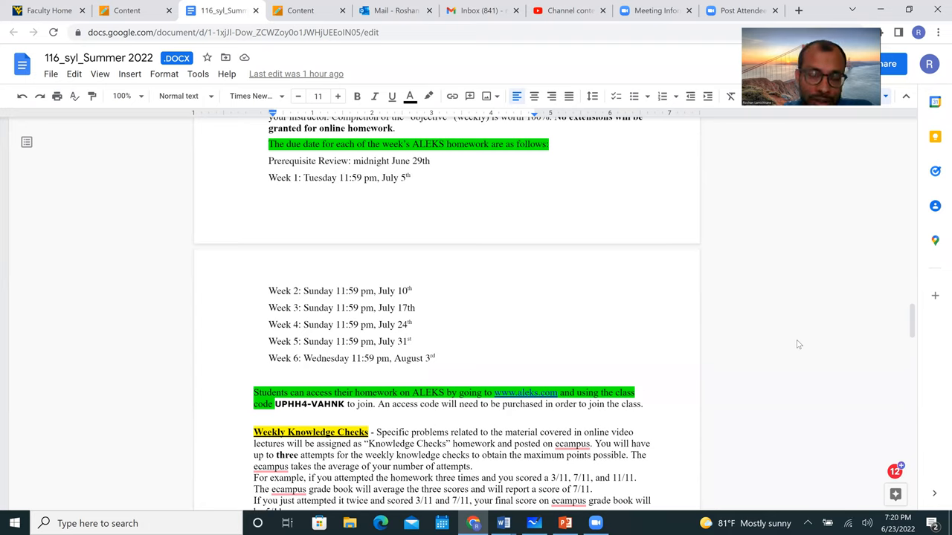
mouse_move(787, 351)
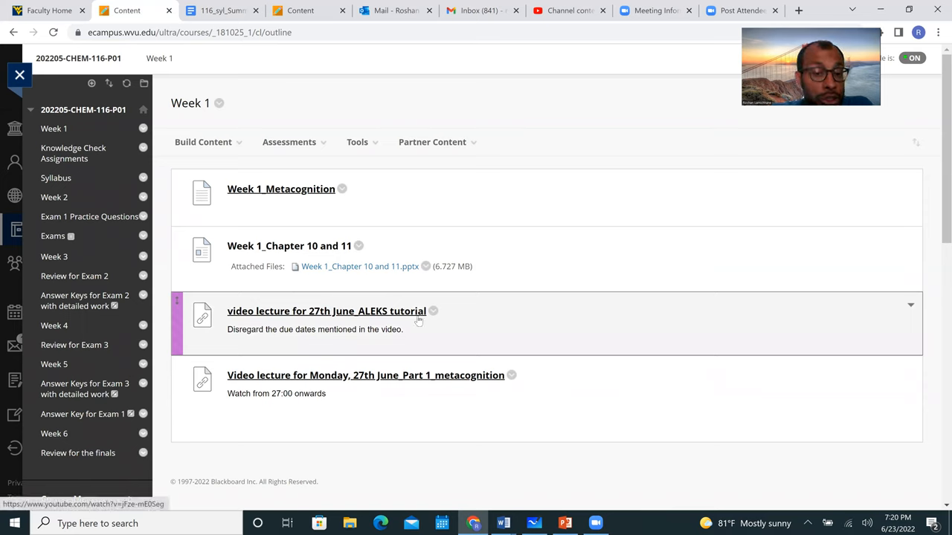
mouse_move(384, 320)
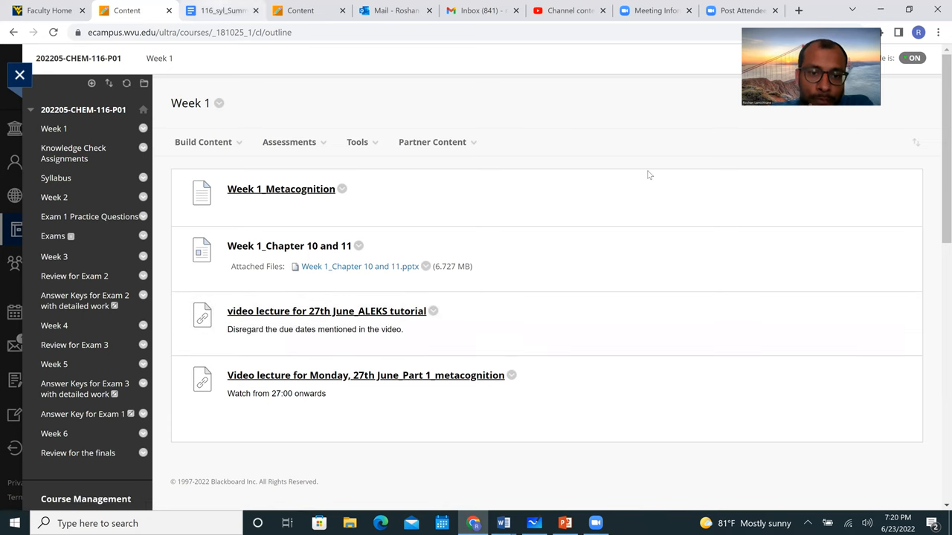
Step: Switch to the eCampus Content tab to view the Week 1 folder items
click(219, 11)
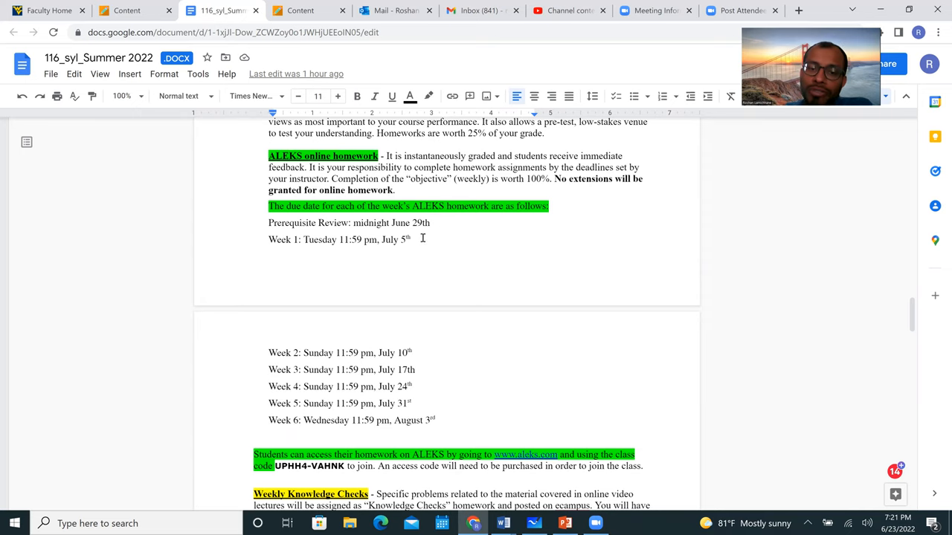
Step: Scroll the syllabus through the grading section to the exam schedule and final exam dates
scroll(down, 3)
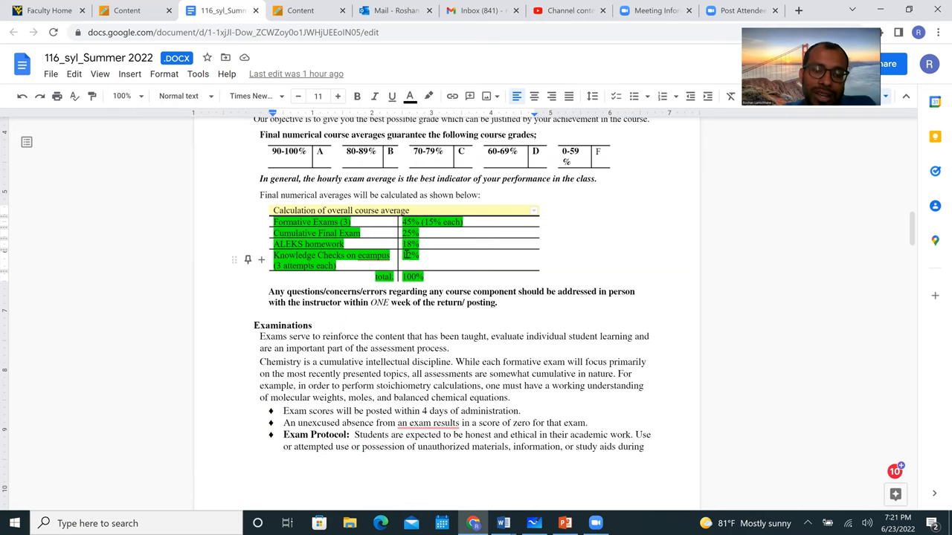
scroll(down, 3)
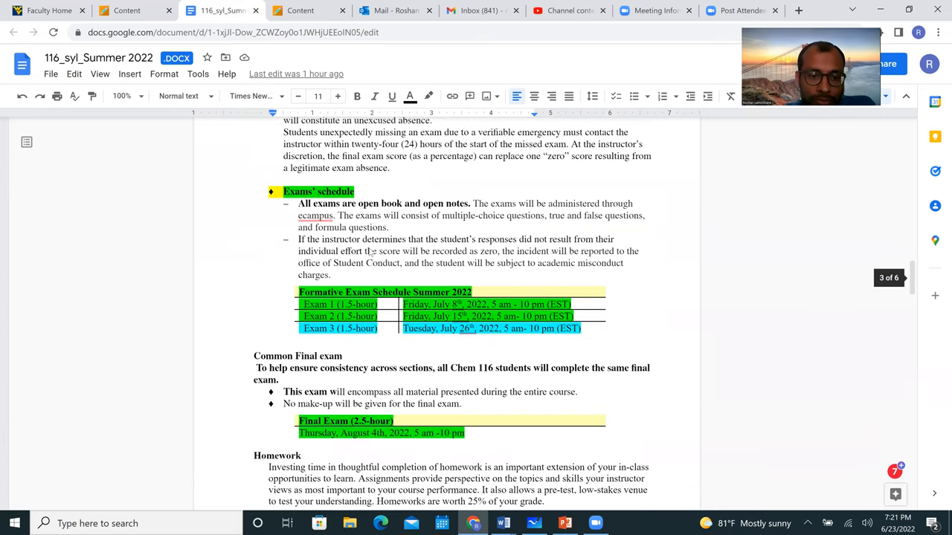
scroll(down, 3)
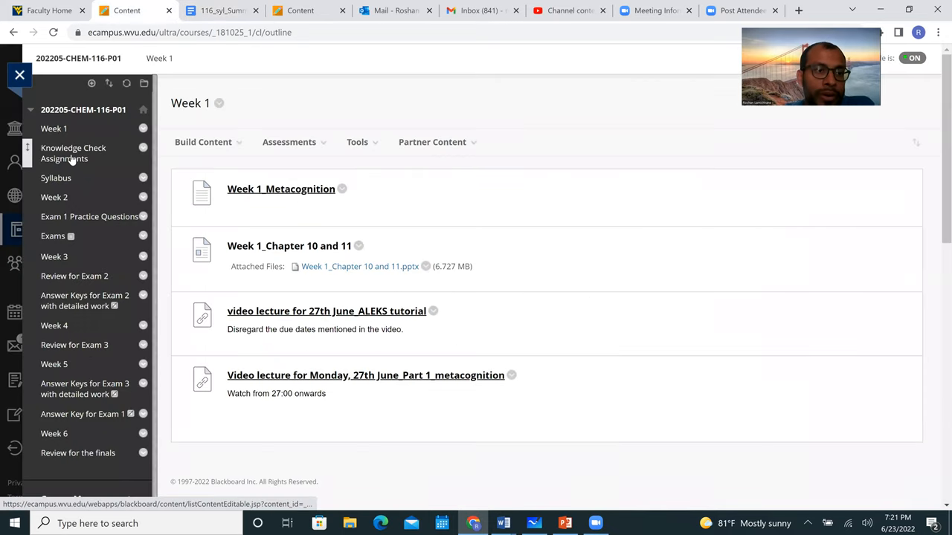
mouse_move(73, 153)
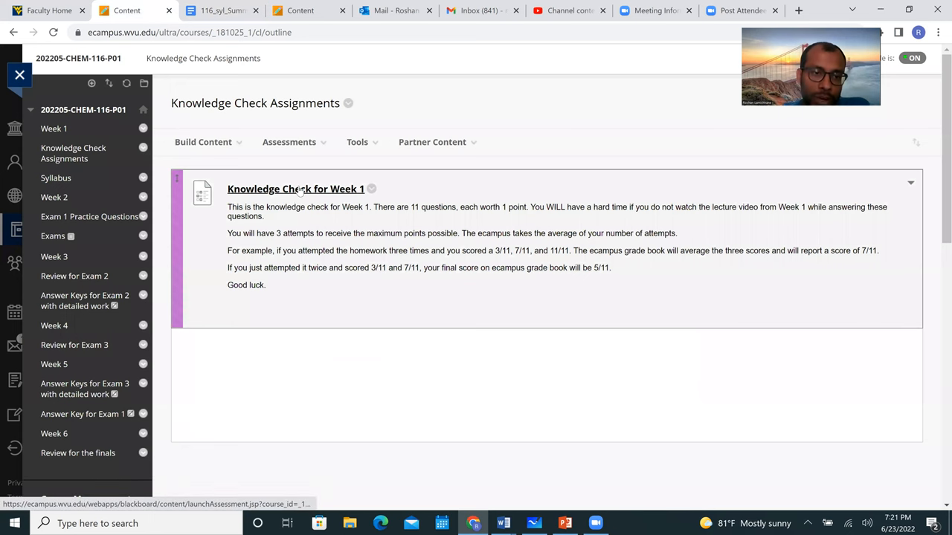
Step: Preview the Week 1 Knowledge Check questions, then bring up the Chapter 10 PowerPoint slides
click(295, 188)
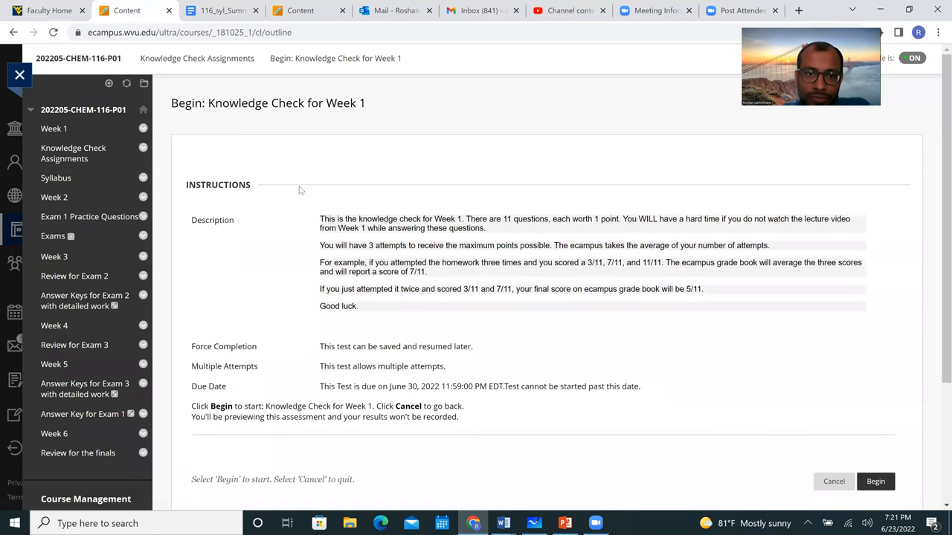
scroll(down, 3)
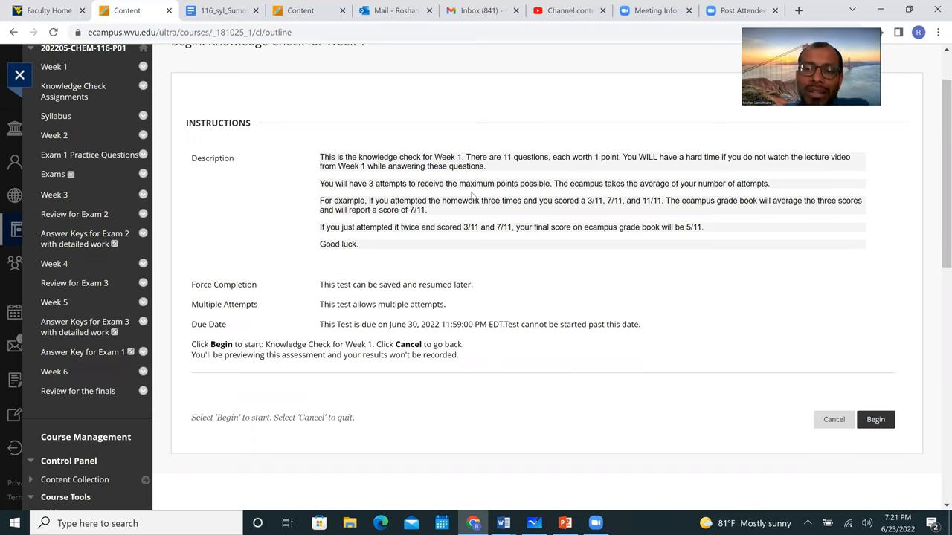
mouse_move(715, 183)
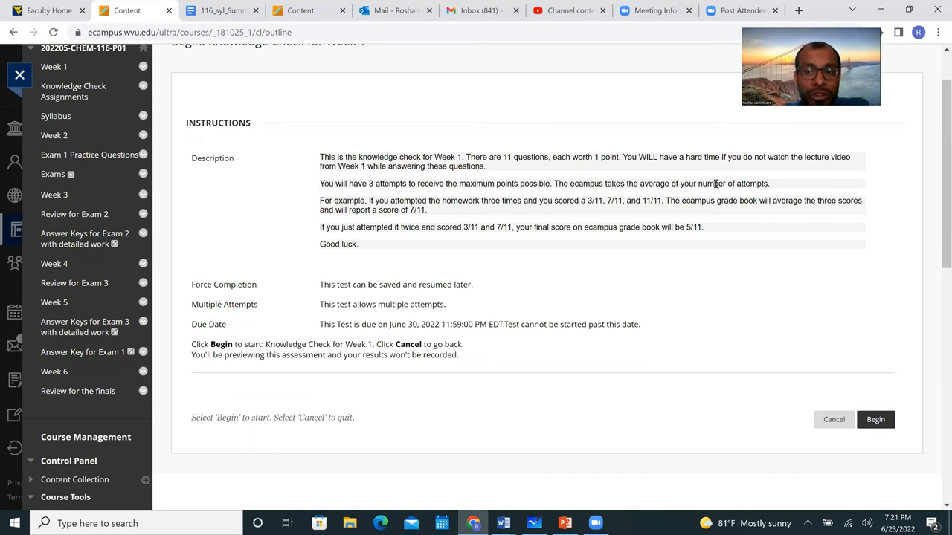
mouse_move(525, 194)
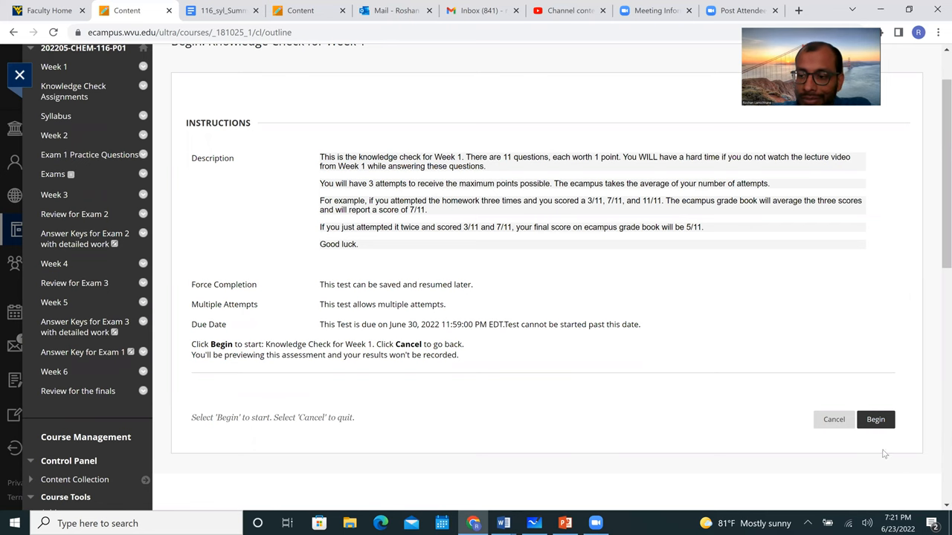
click(875, 420)
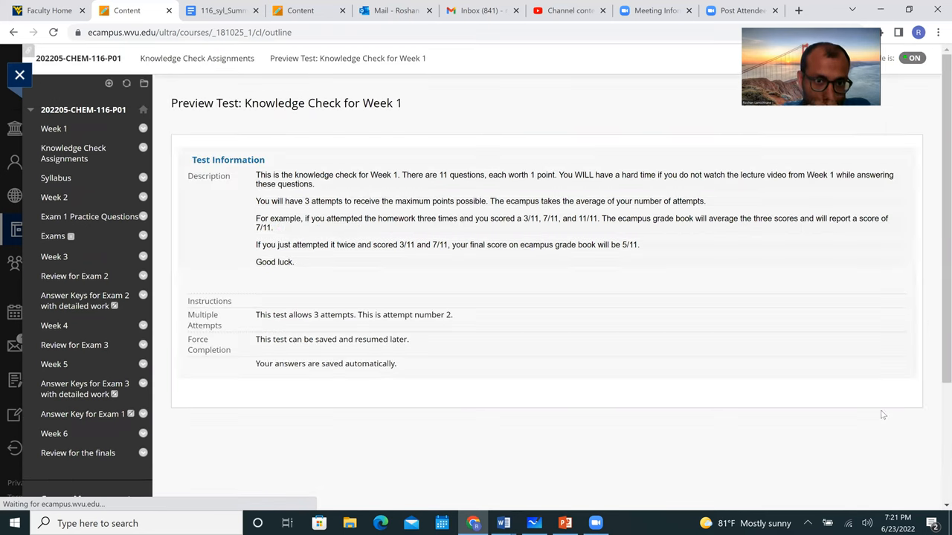
scroll(down, 3)
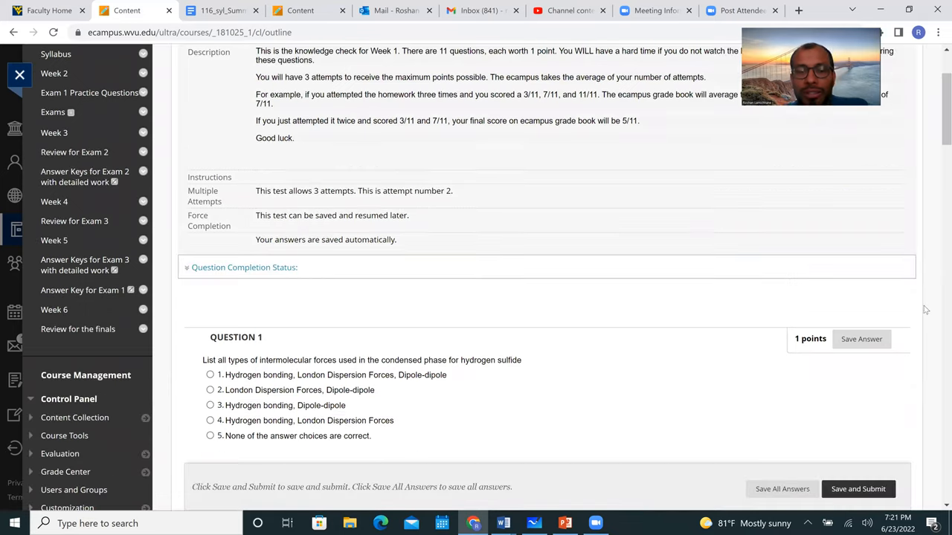
click(66, 435)
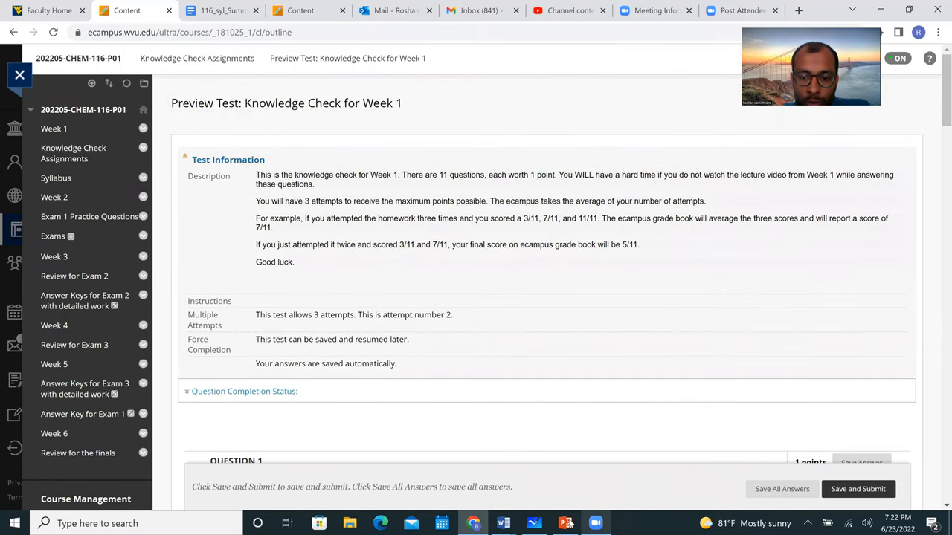
click(564, 523)
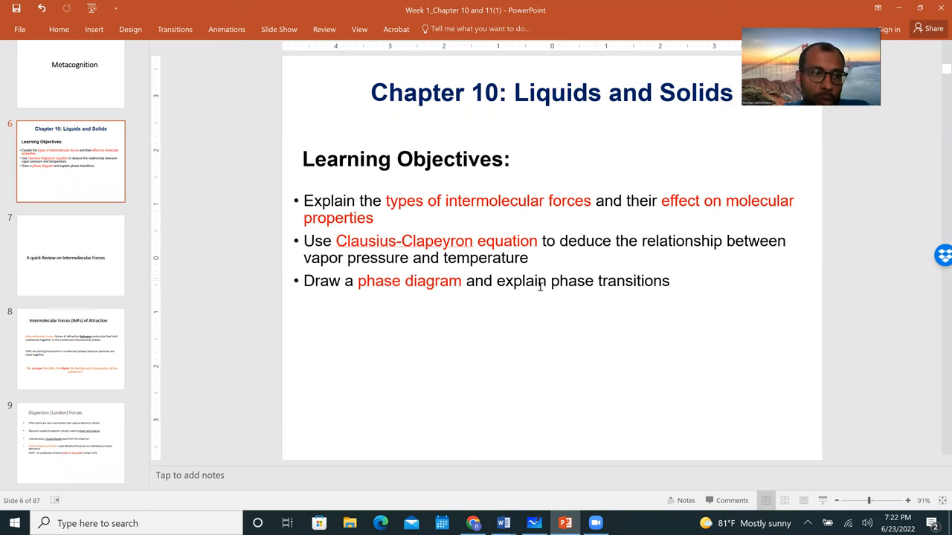
Step: View the Dipole-Dipole Attractions and Knowledge Check 1 slides, then return to the quiz preview
click(70, 349)
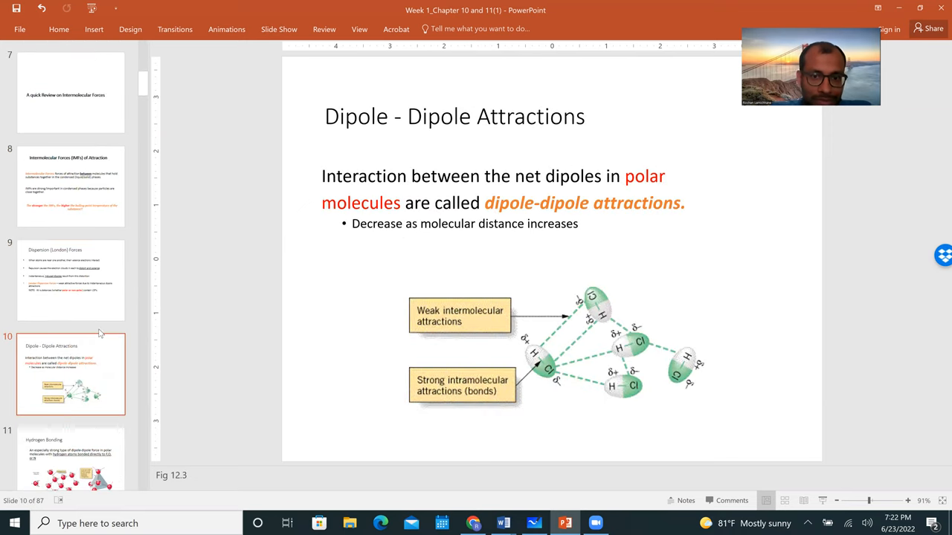
click(70, 374)
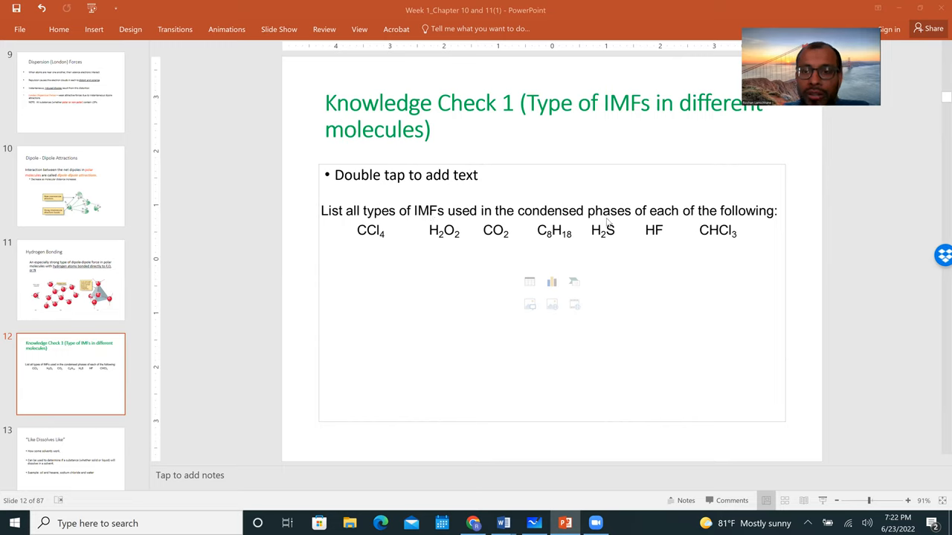
mouse_move(649, 524)
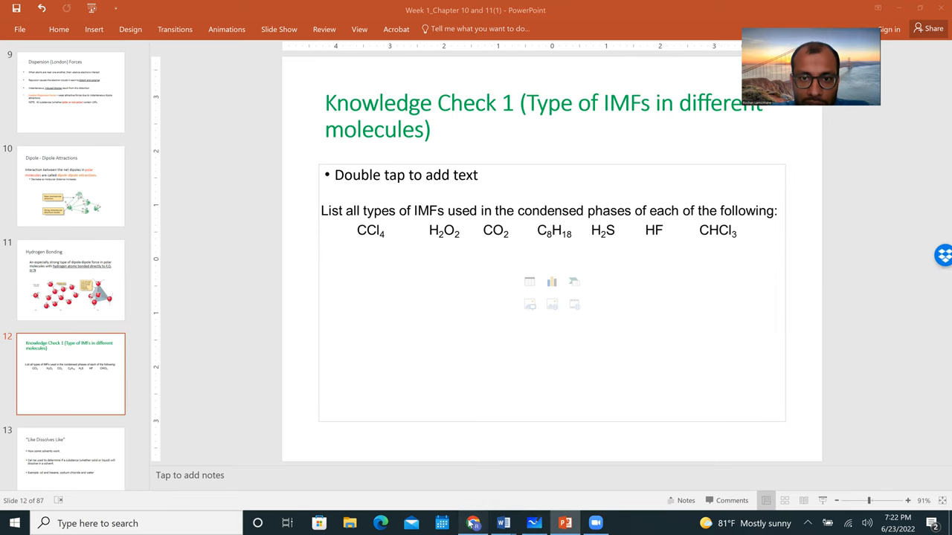
click(472, 523)
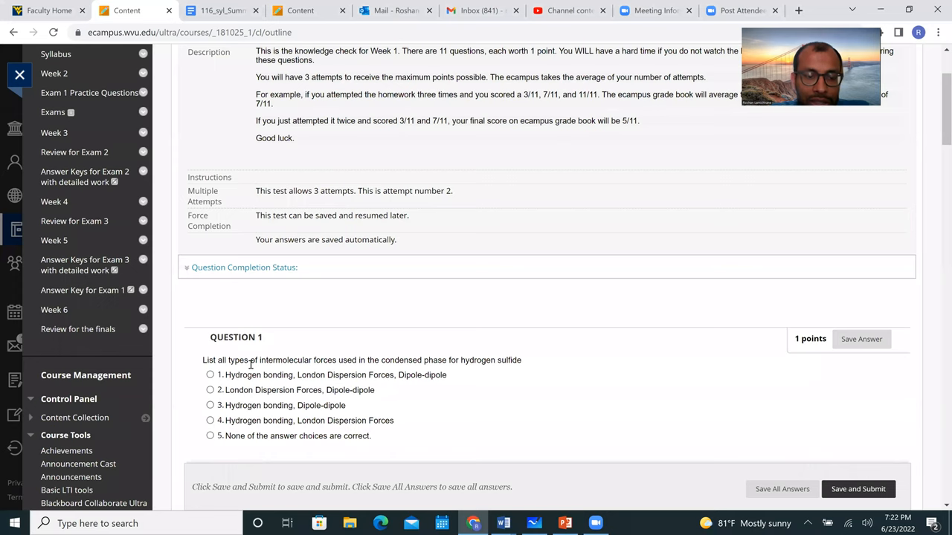
mouse_move(360, 364)
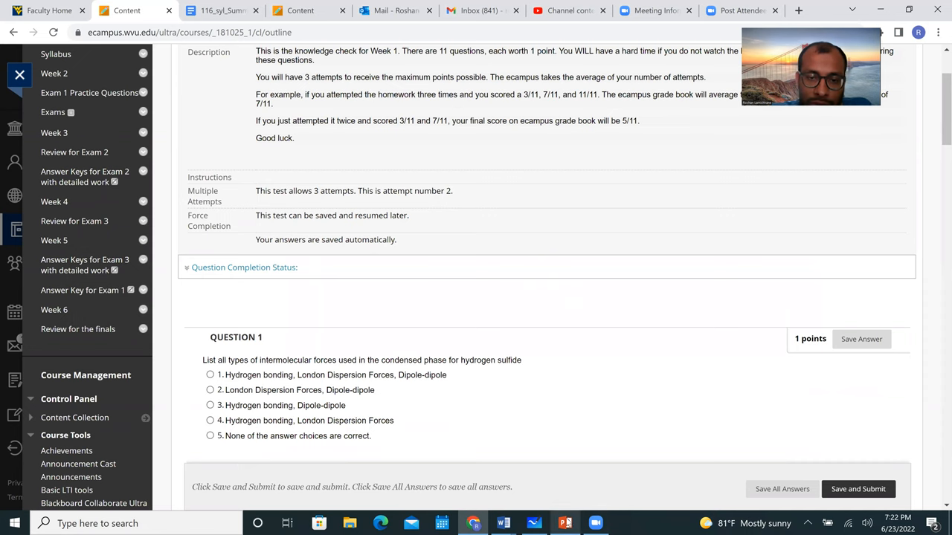
Step: After reading the hydrogen sulfide question, go back to the Knowledge Check 1 slide in PowerPoint
click(564, 522)
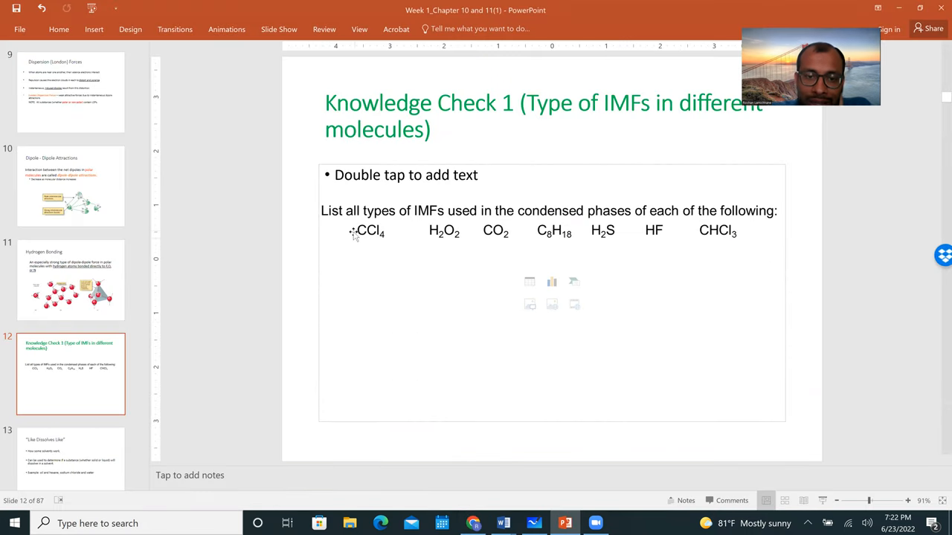
mouse_move(621, 238)
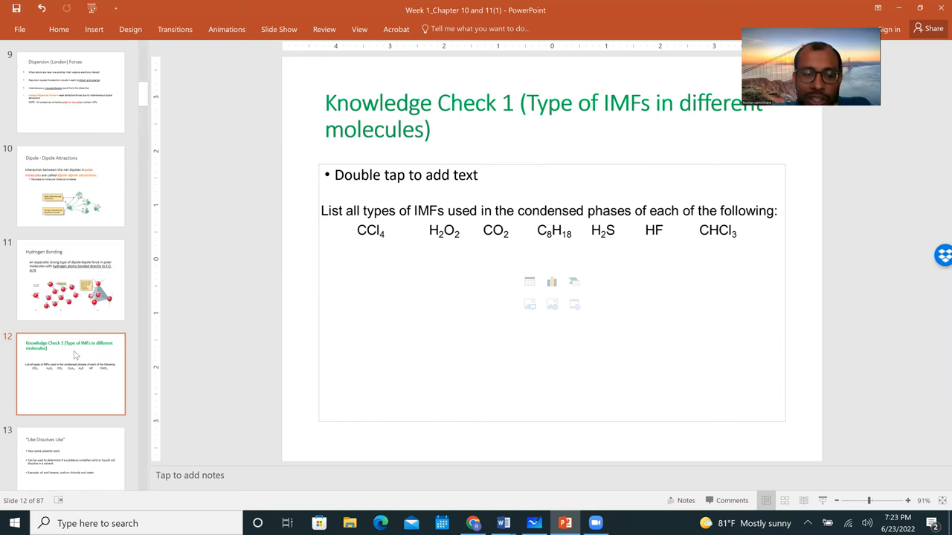
Step: View the Knowledge Check 2 and Viscosity slides, then return to the browser quiz preview
click(70, 372)
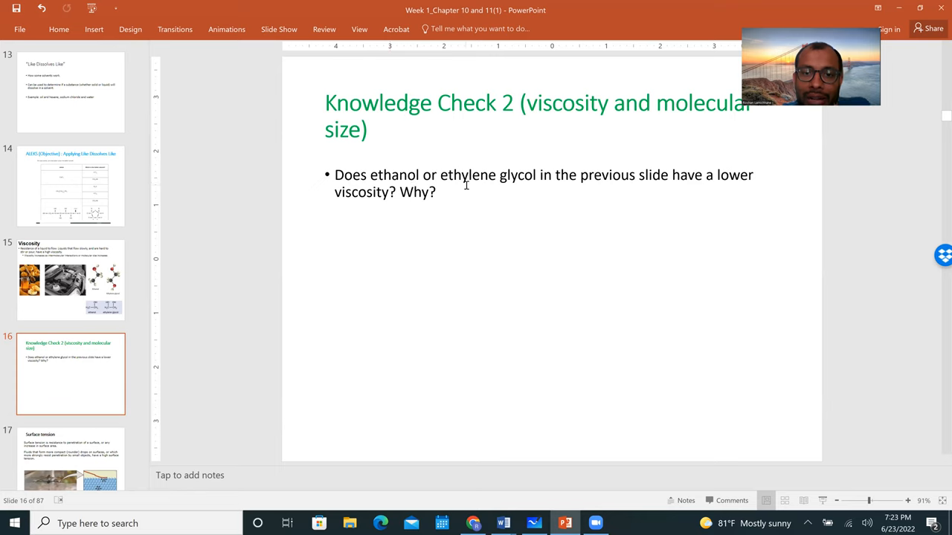
mouse_move(740, 181)
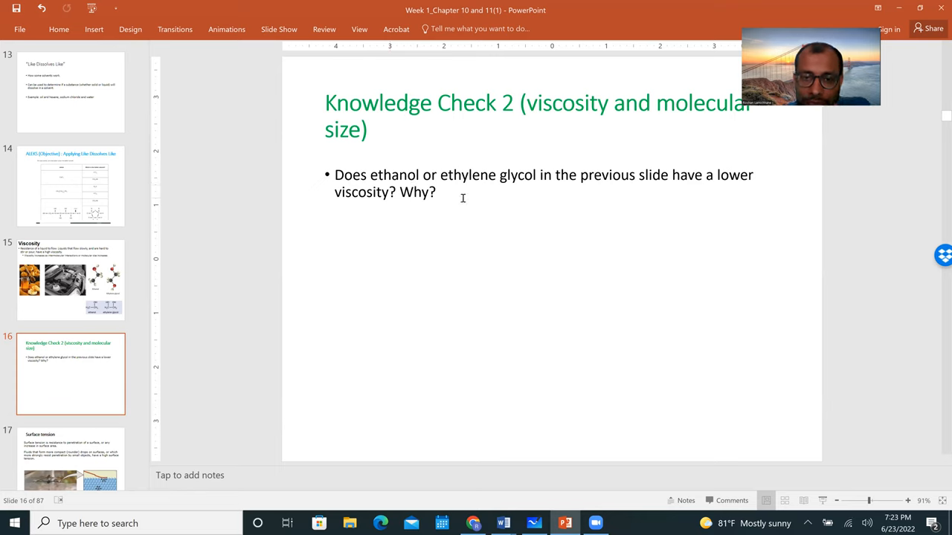
click(70, 280)
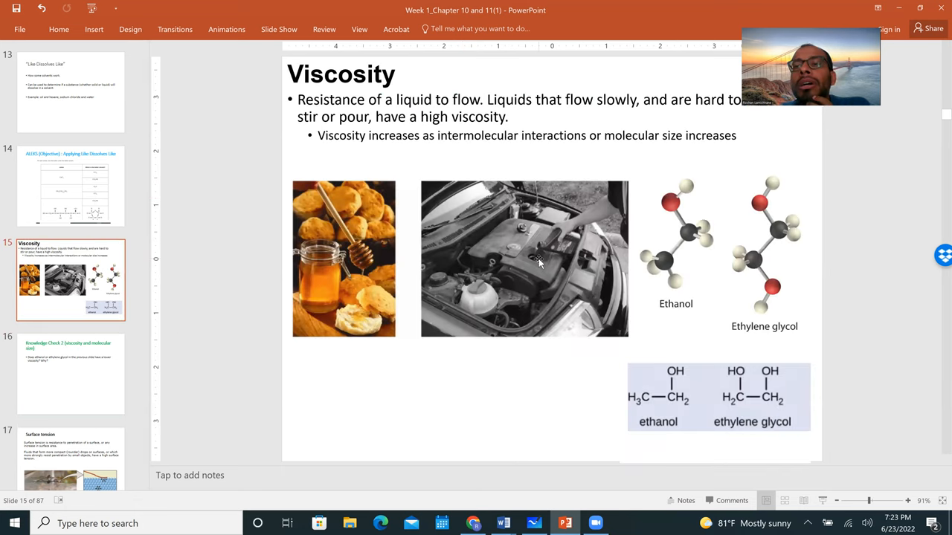
mouse_move(542, 270)
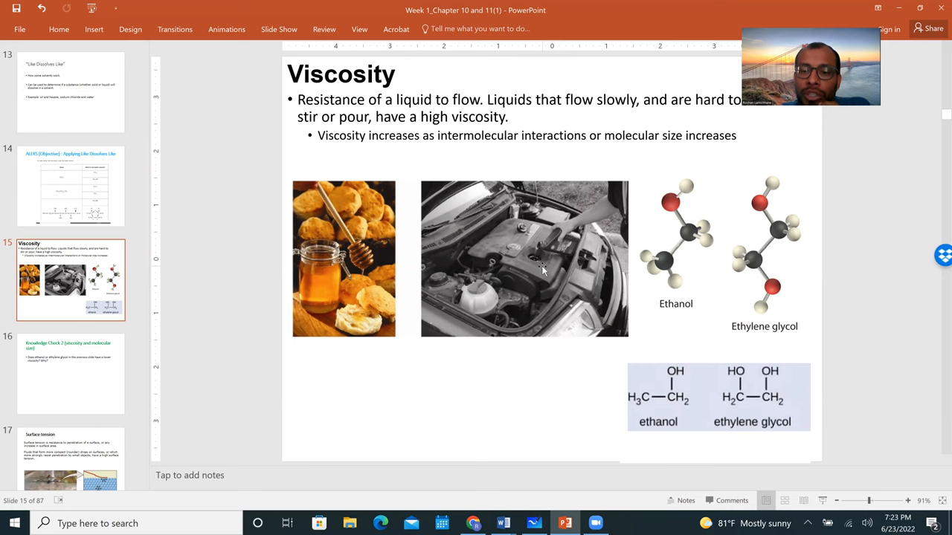
click(70, 373)
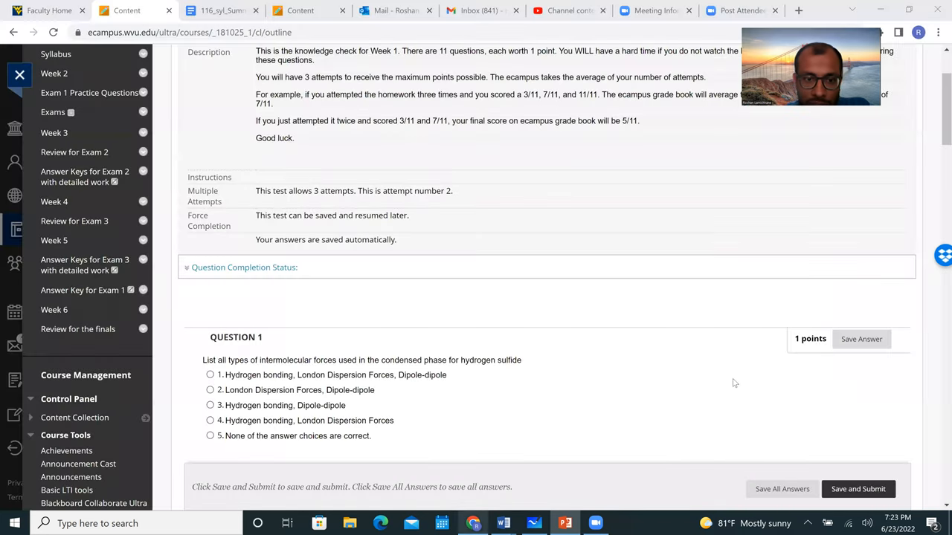
Step: Scroll down to question 4 and enter 20 as the answer
scroll(down, 3)
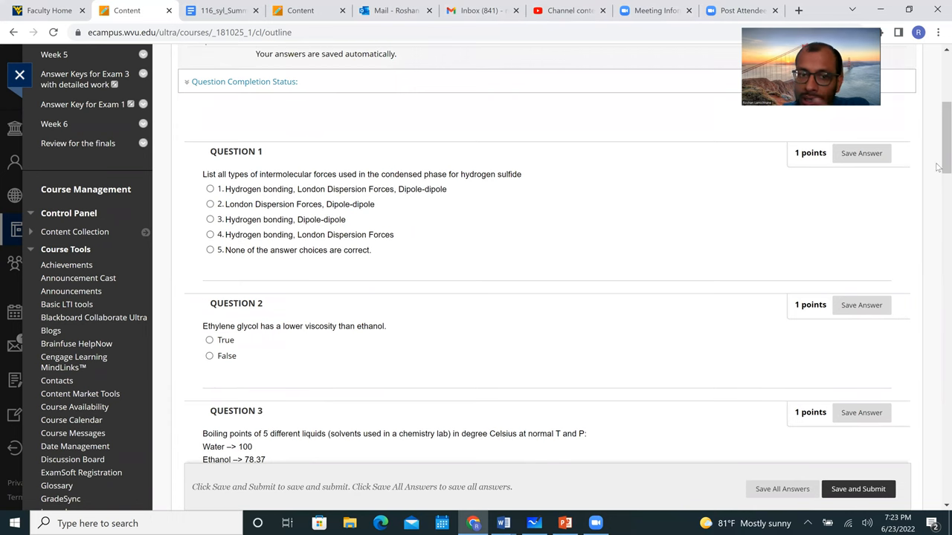
scroll(down, 3)
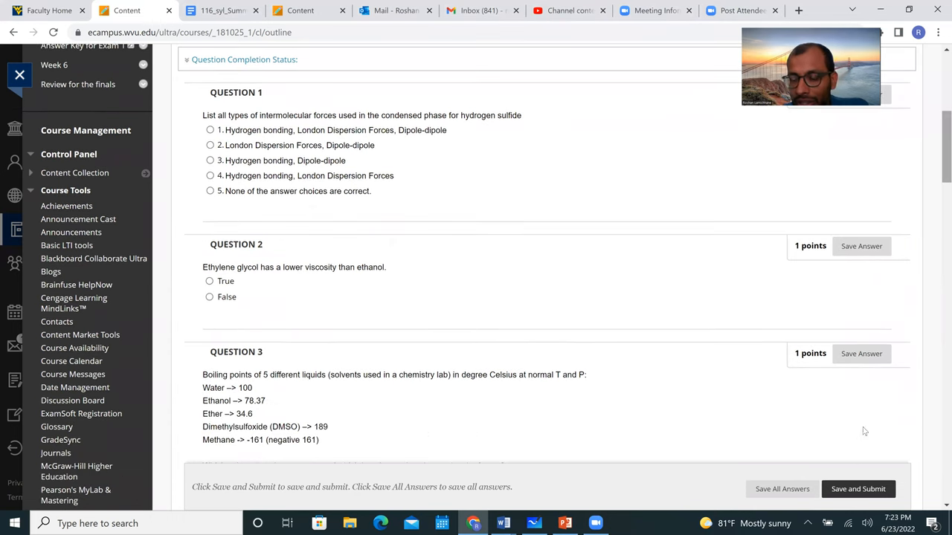
scroll(down, 3)
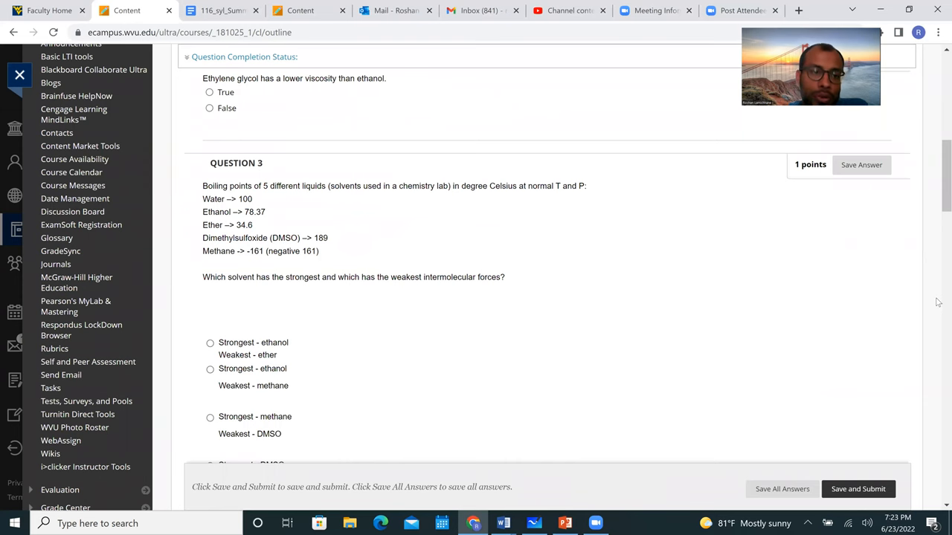
scroll(up, 3)
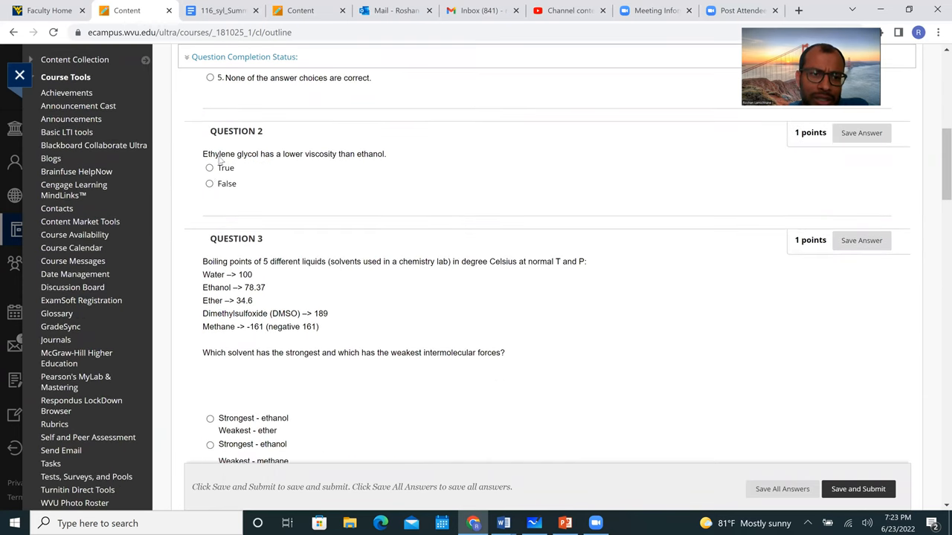
scroll(down, 3)
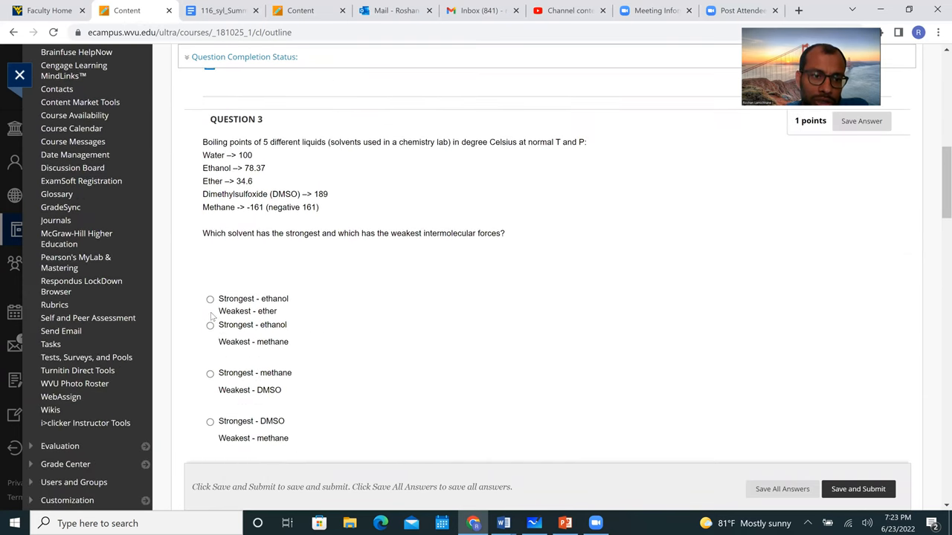
scroll(down, 3)
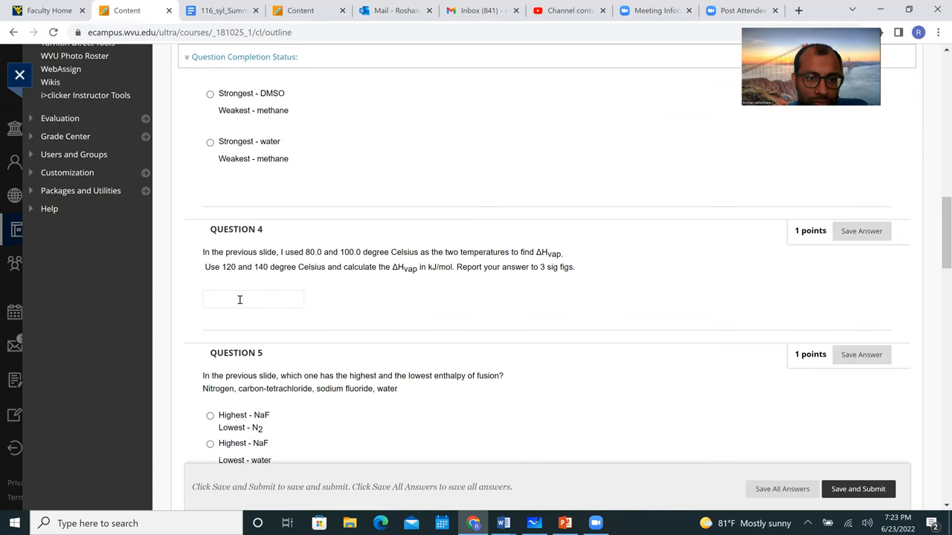
text(20)
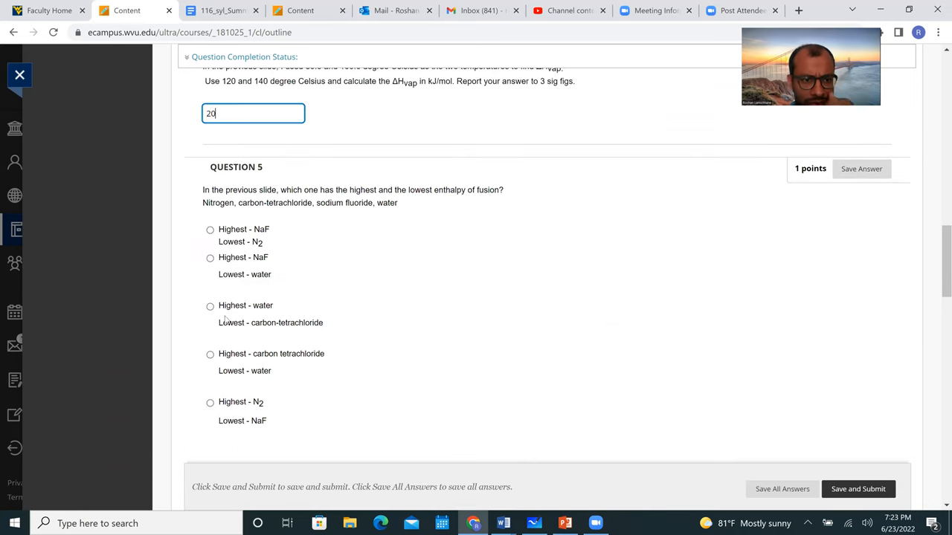
Step: Choose 'Highest - water / Lowest - carbon-tetrachloride' and submit despite unanswered questions
click(210, 306)
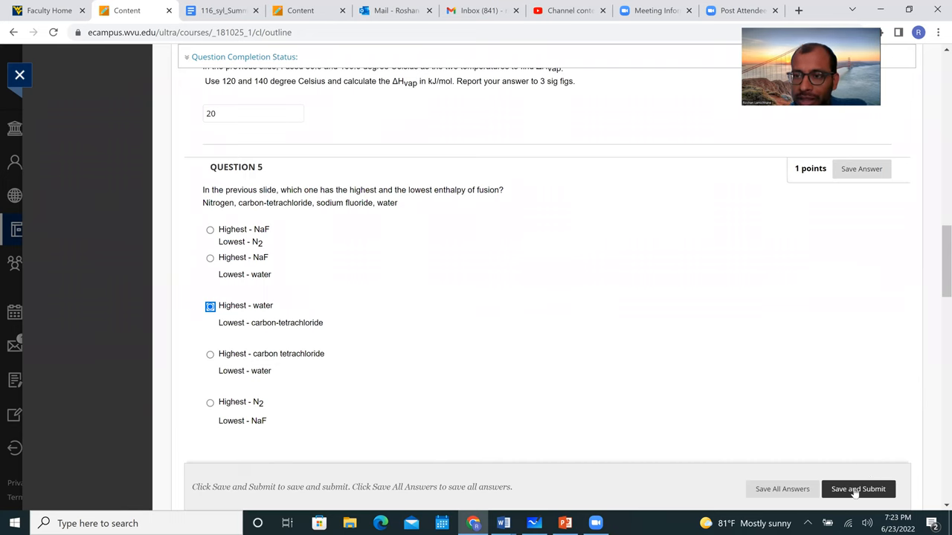
click(857, 489)
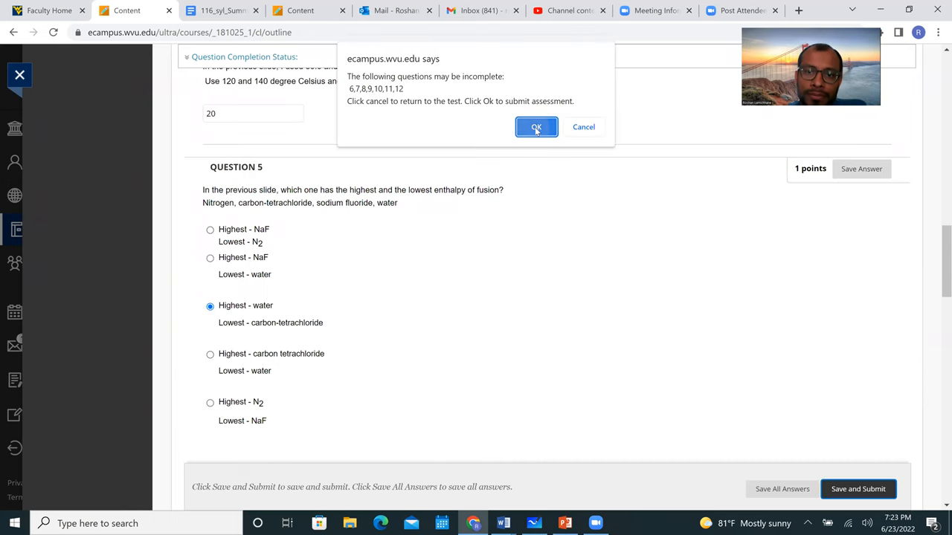
click(536, 126)
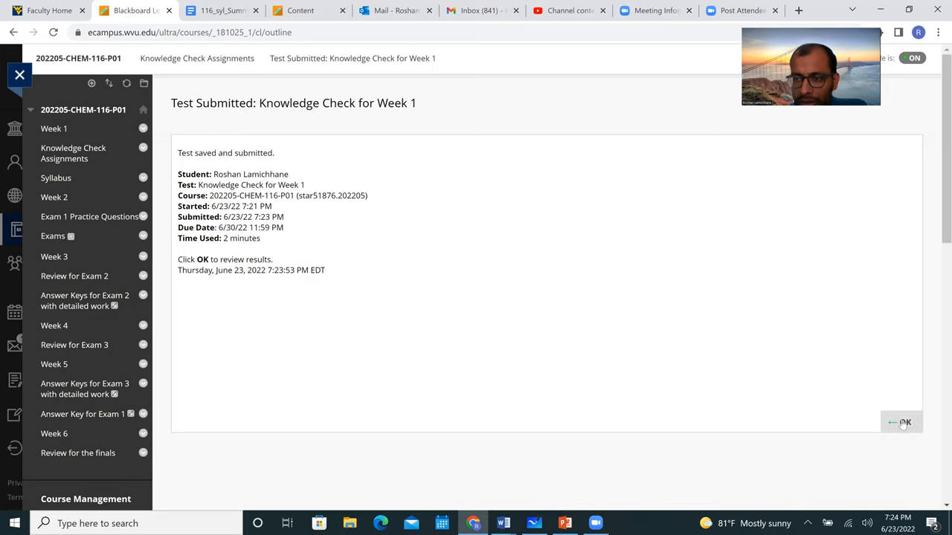
Step: Open the Review Test Submission page showing Completed with 1 out of 12 points
click(902, 423)
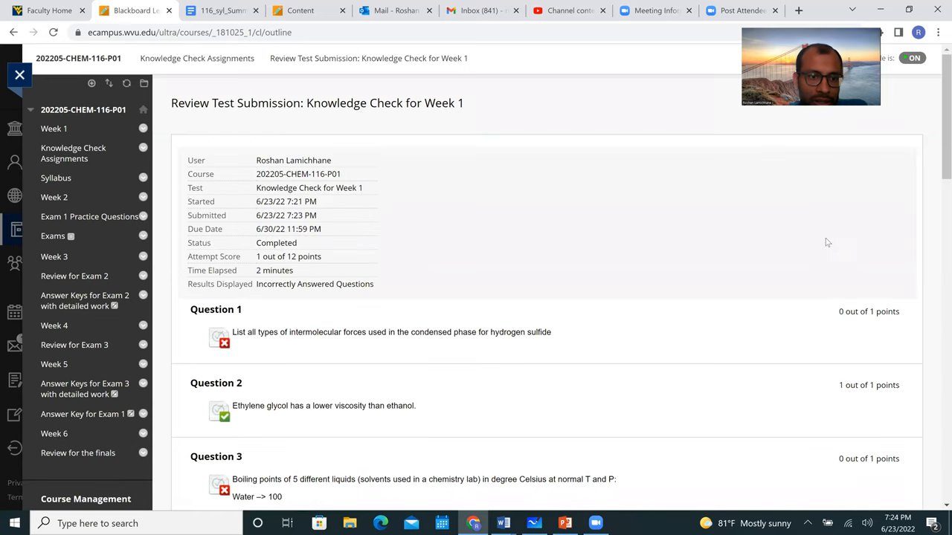
scroll(down, 3)
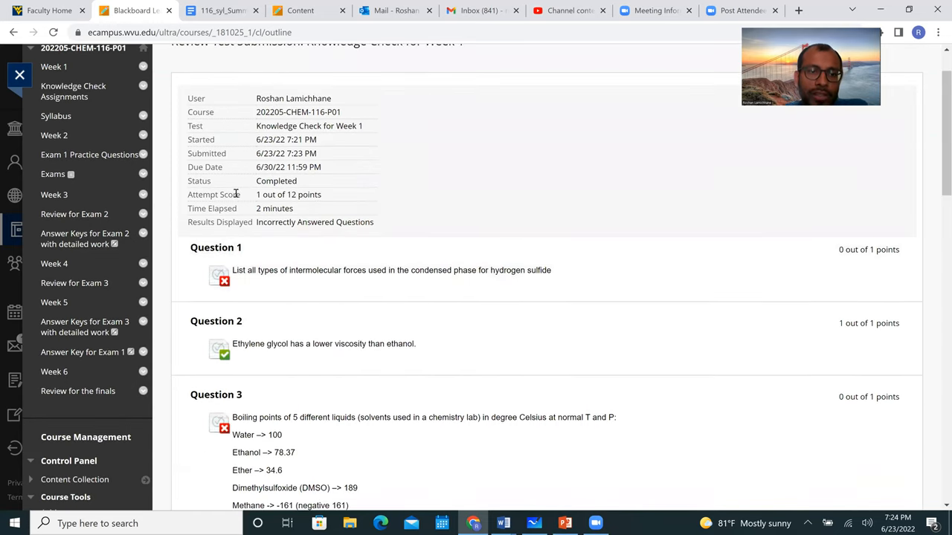
mouse_move(304, 194)
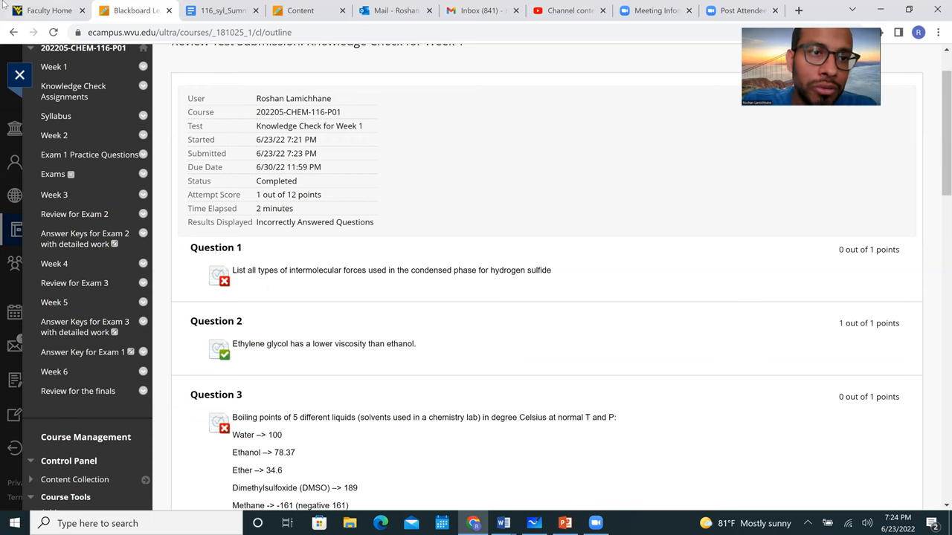
mouse_move(220, 10)
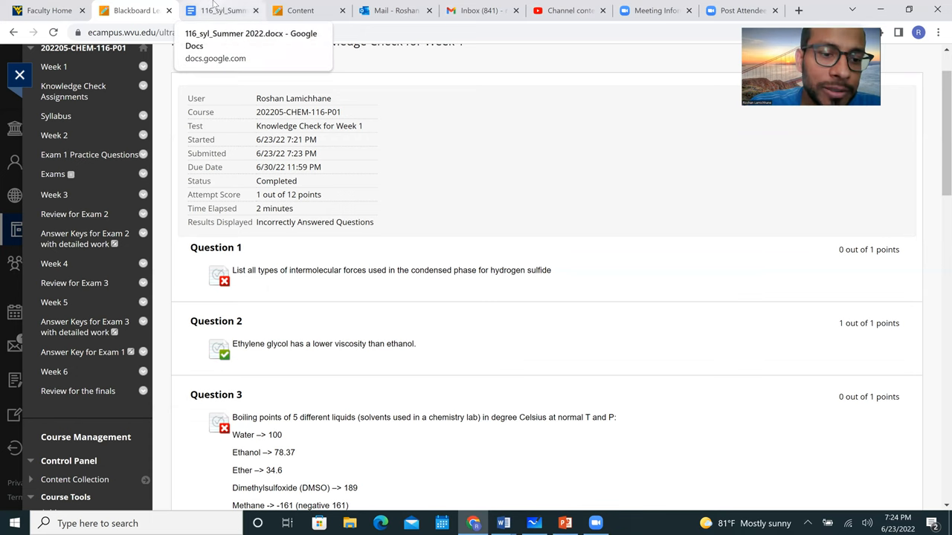
Step: Scroll the 116_syl_Summer 2022 syllabus past Knowledge Check due dates to the lecture schedule
click(222, 10)
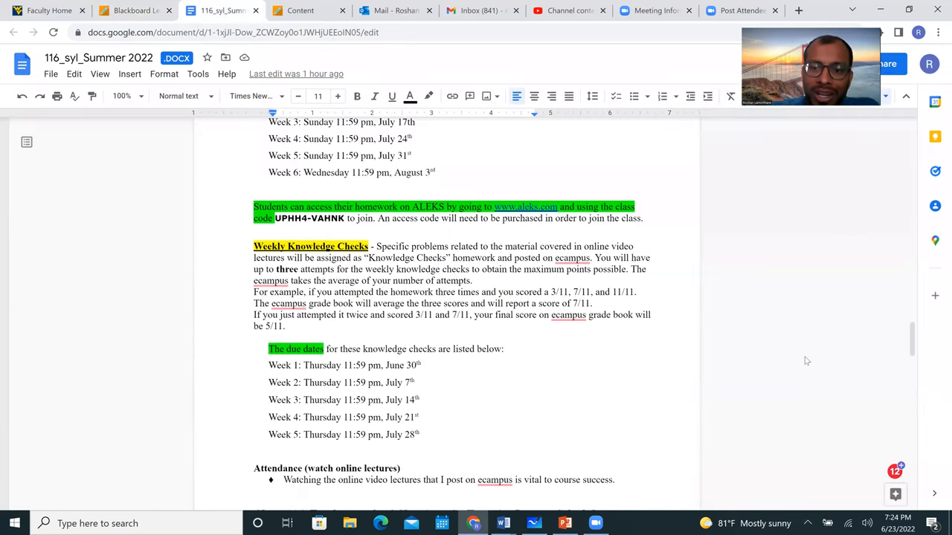
scroll(down, 3)
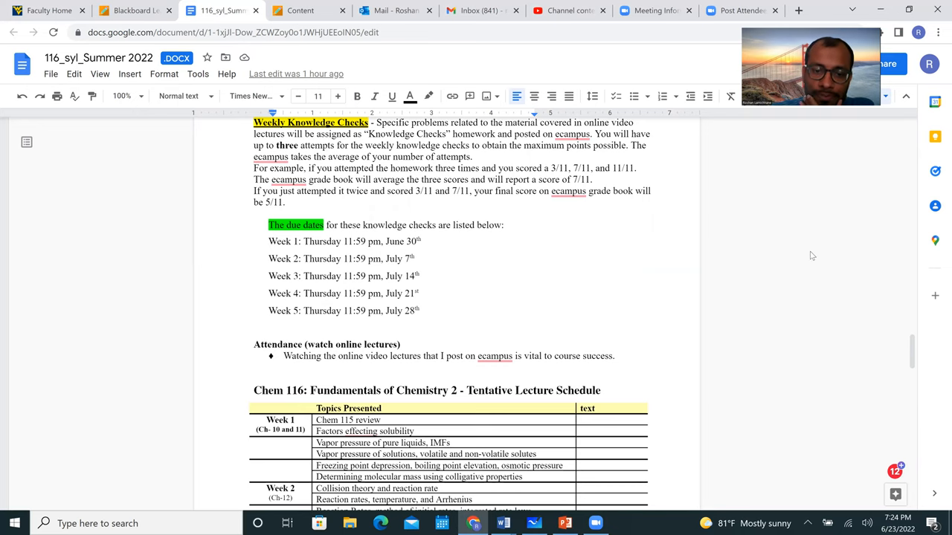
scroll(down, 3)
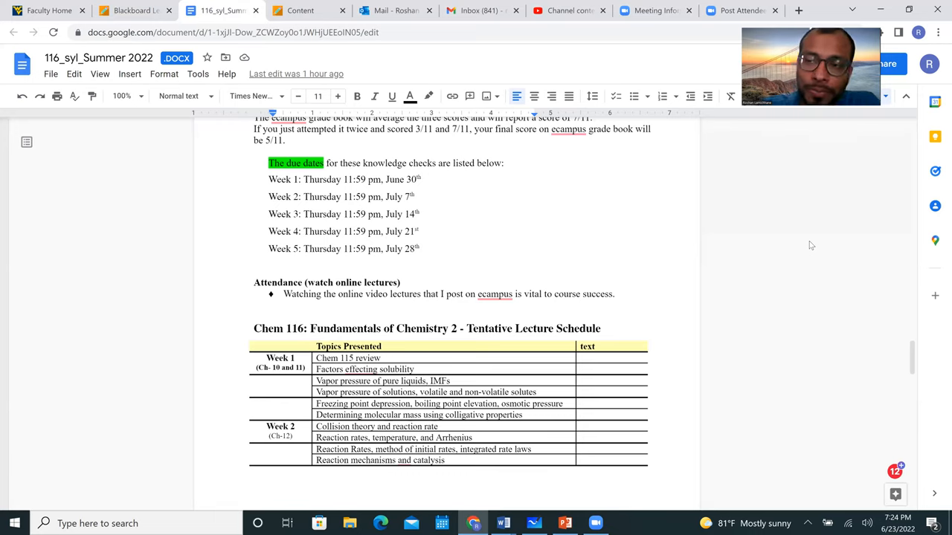
mouse_move(829, 264)
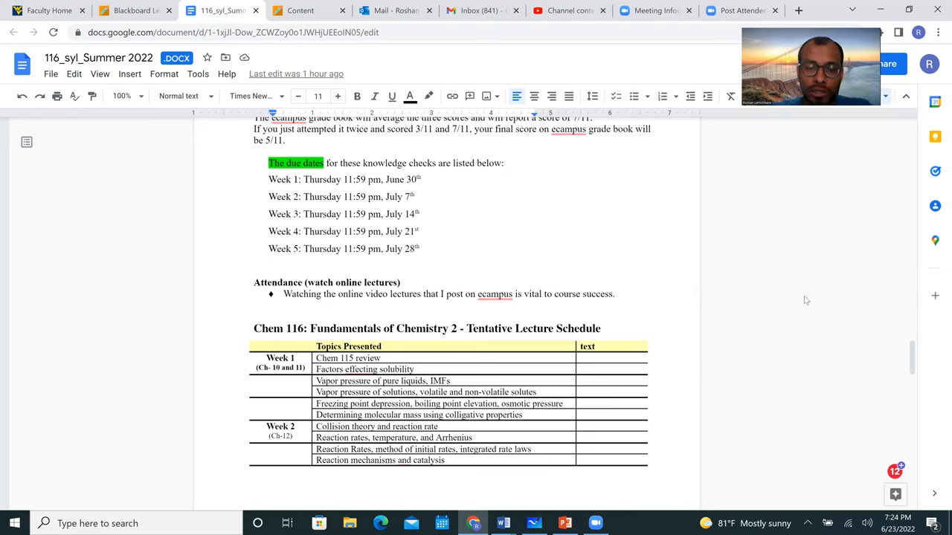
scroll(down, 3)
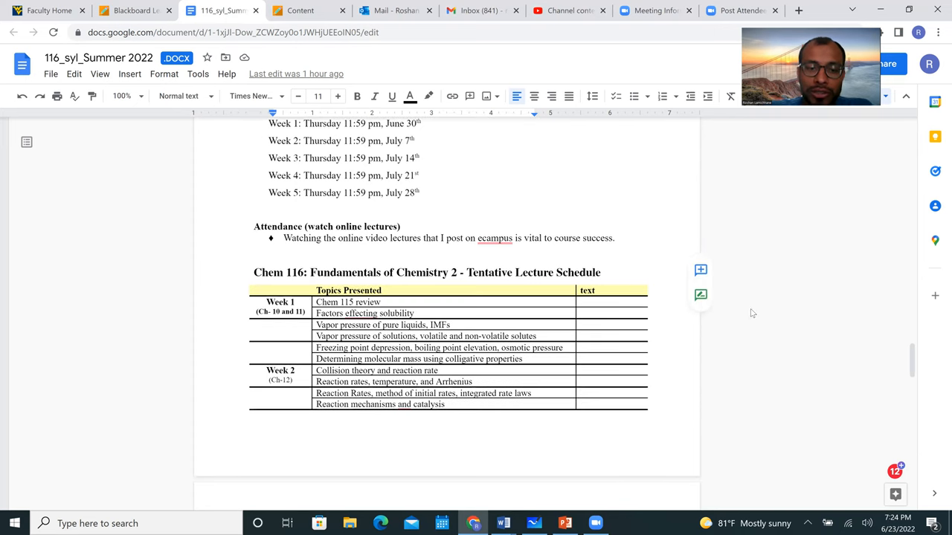
scroll(down, 3)
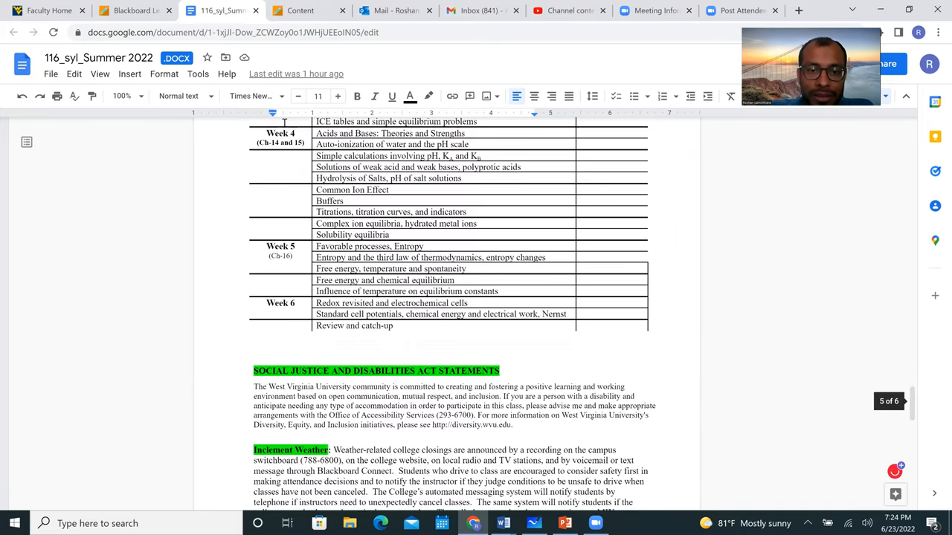
Step: Scroll through Social Justice, Accessibility Services and Mental Health sections, then return to Blackboard Week 1
scroll(down, 3)
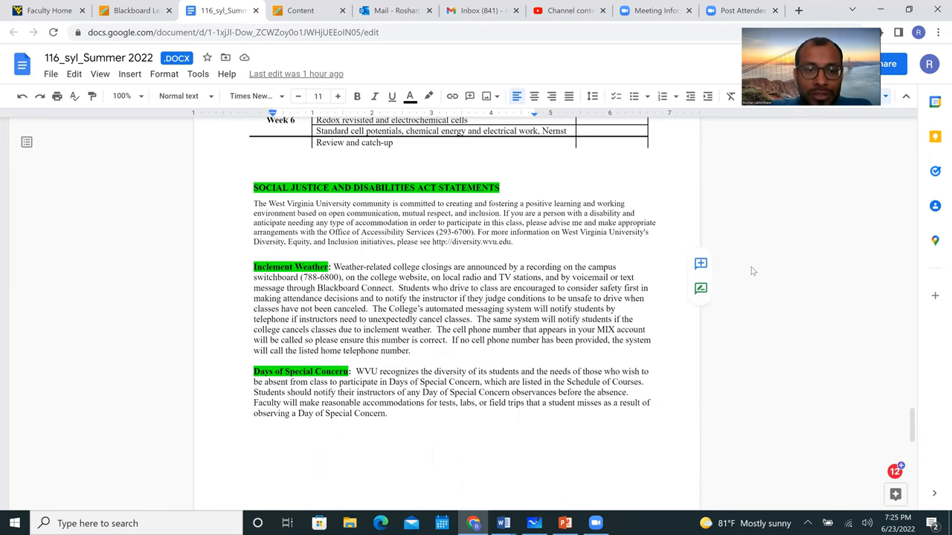
scroll(down, 3)
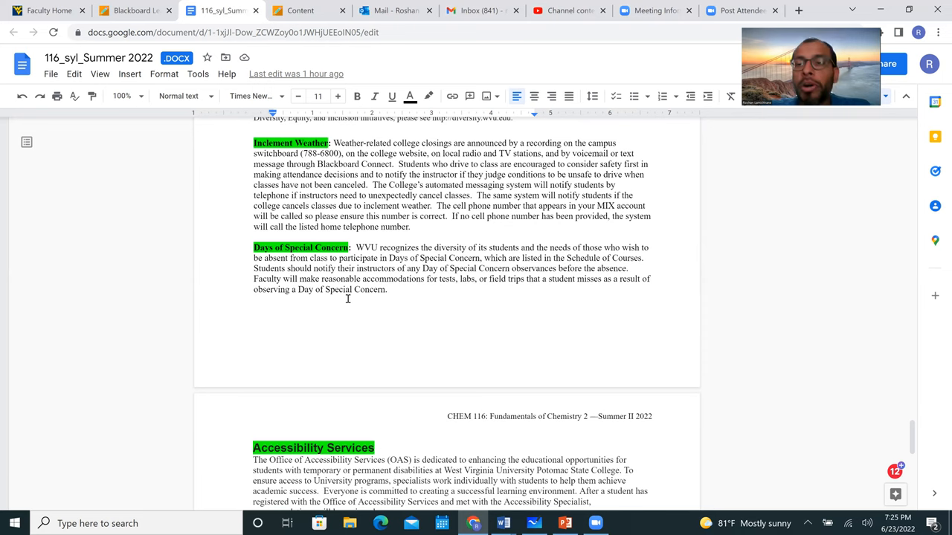
scroll(down, 3)
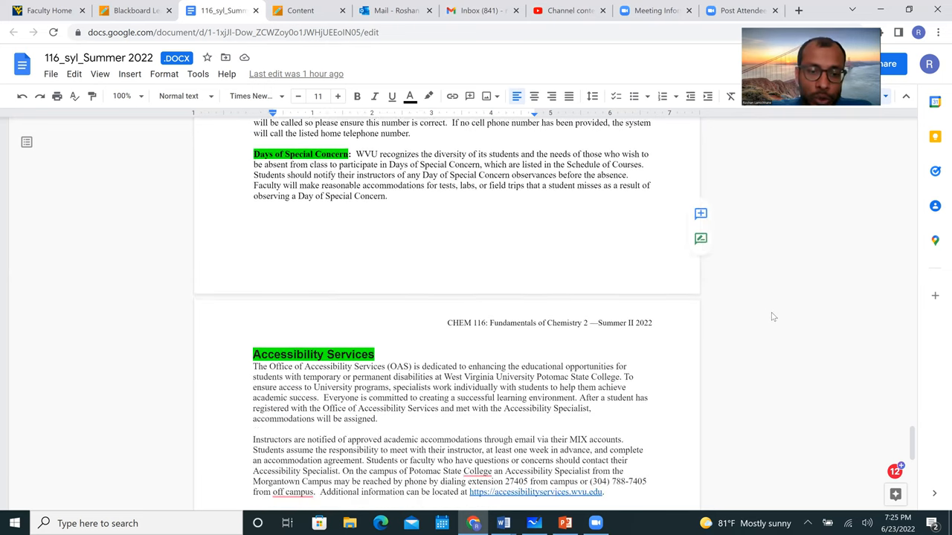
scroll(down, 3)
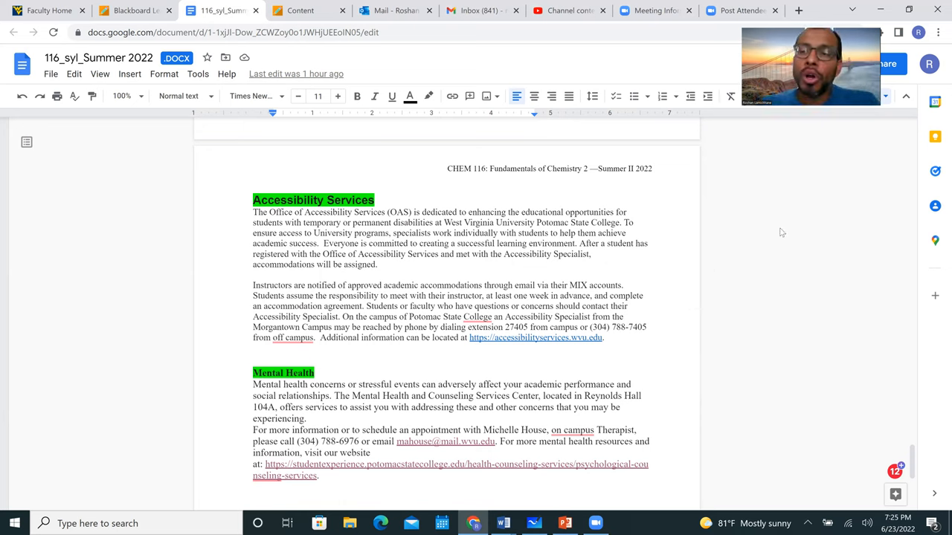
scroll(down, 3)
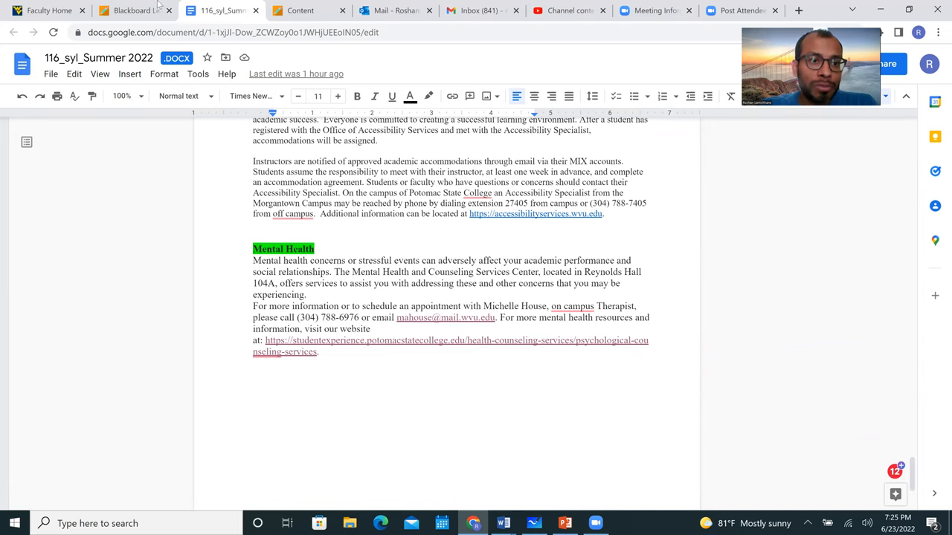
click(134, 10)
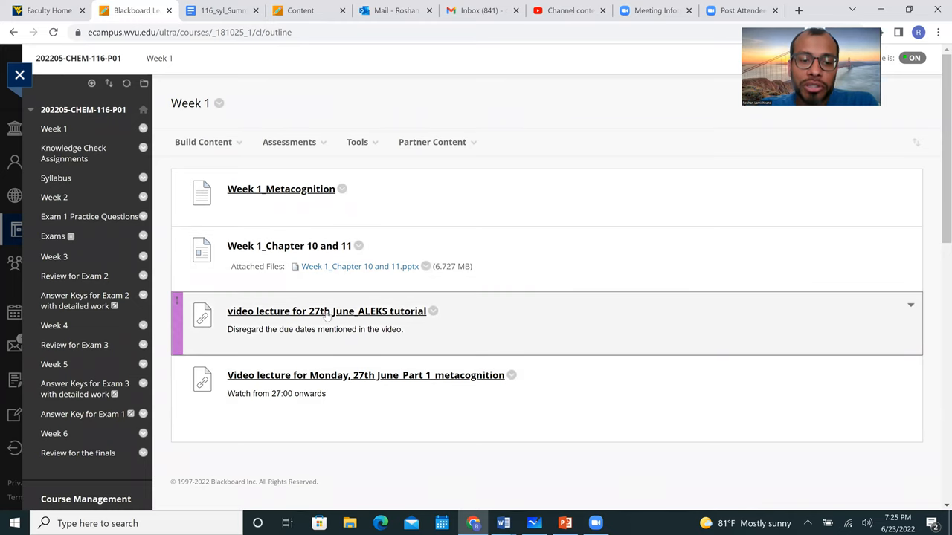
mouse_move(938, 272)
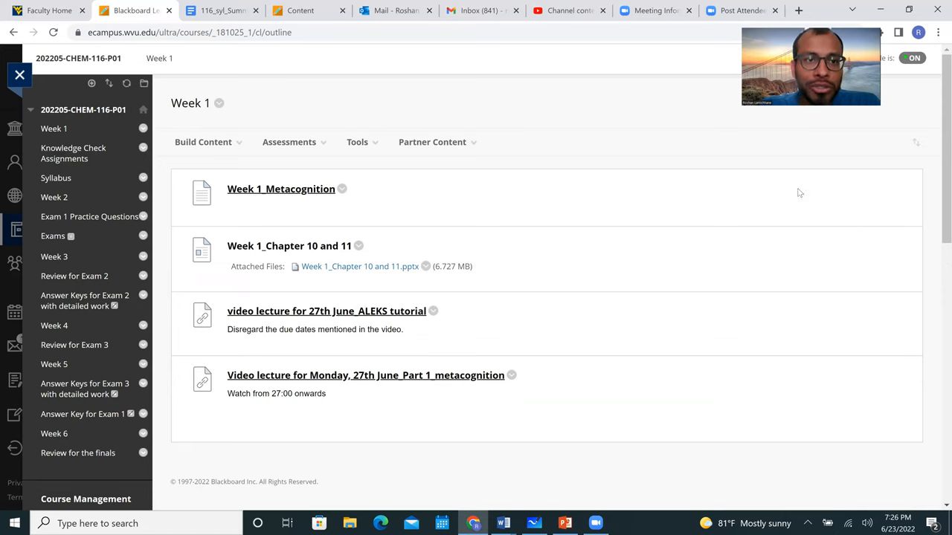
Step: After reviewing the Week 1 items, switch back to the Google Docs syllabus
click(216, 10)
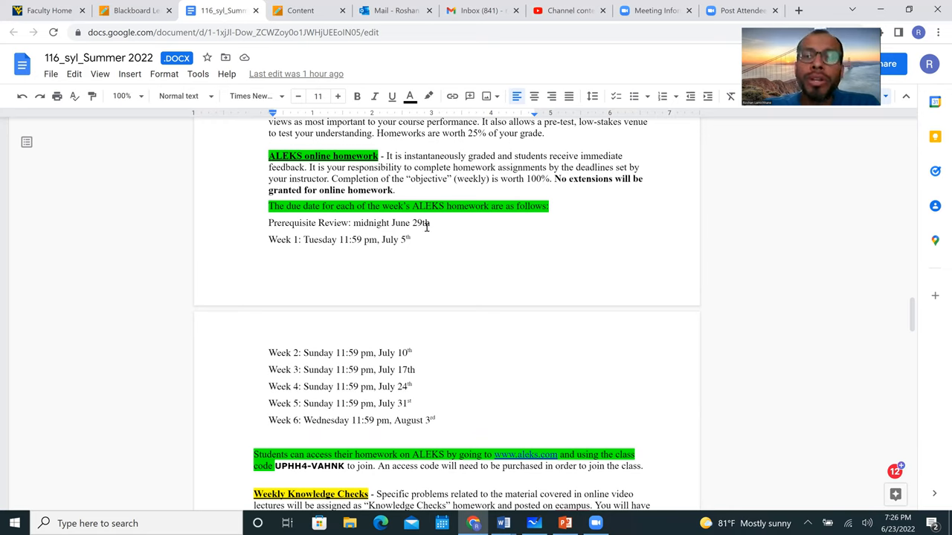
mouse_move(833, 308)
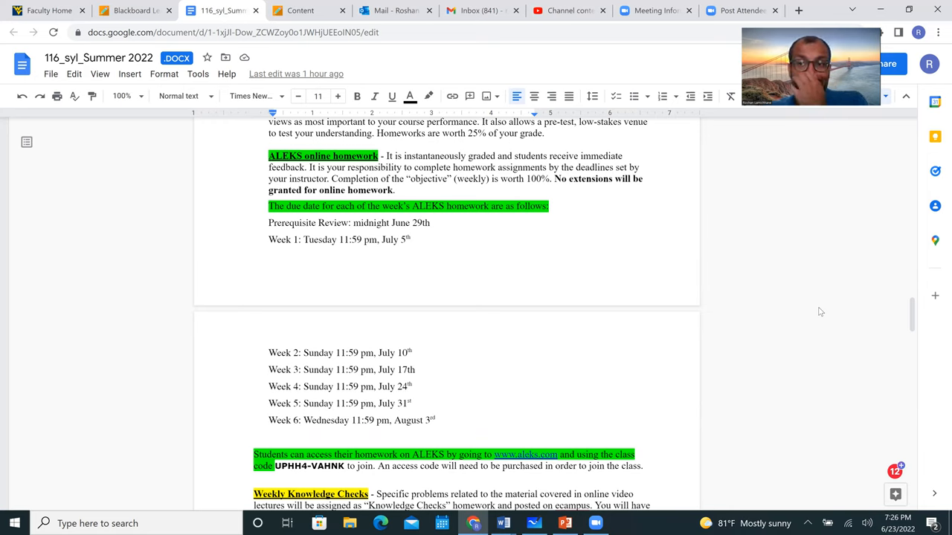
mouse_move(860, 307)
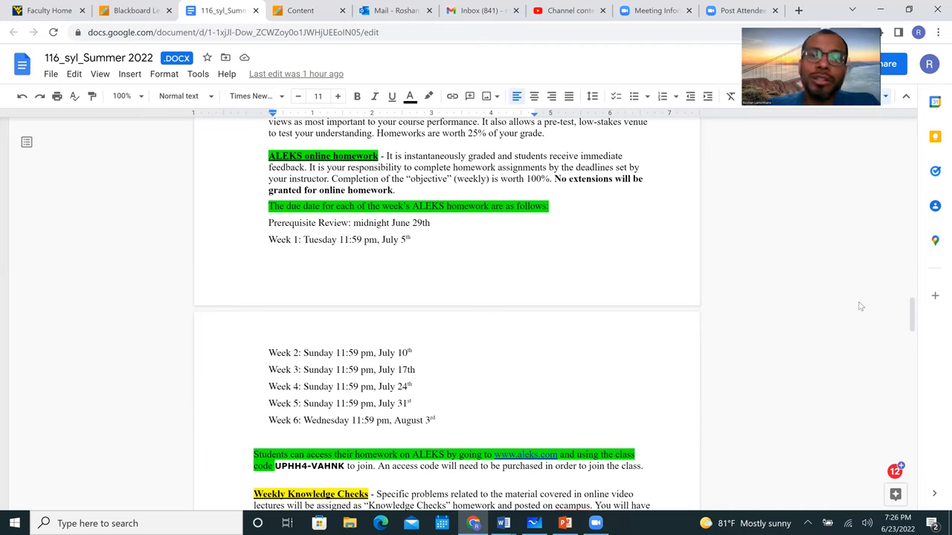